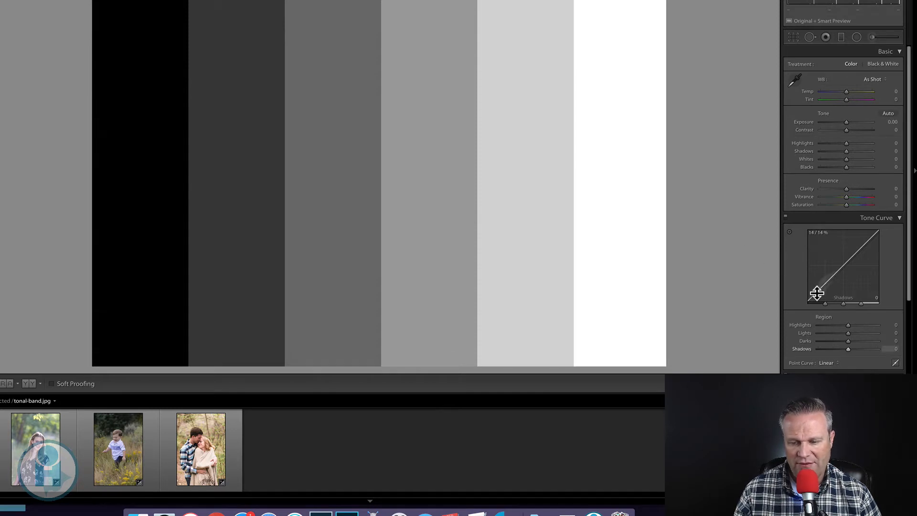
- Lift the tone curve Shadows strongly to about +69, toggling the curve off and on to compare
drag(817, 293, 817, 291)
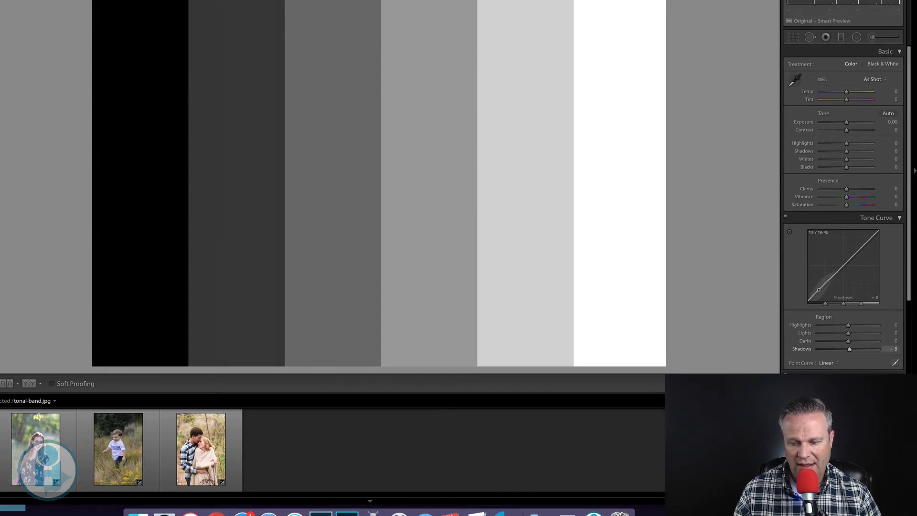
drag(818, 291, 818, 287)
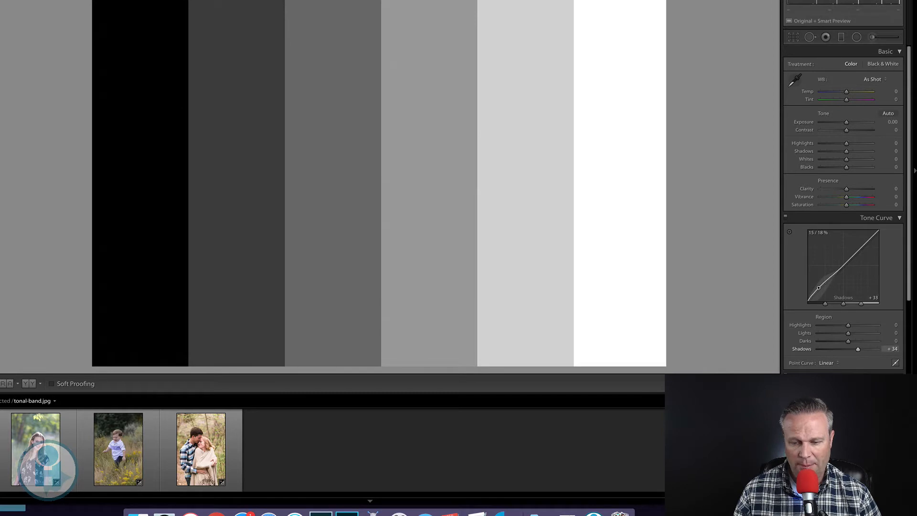
drag(818, 286, 818, 278)
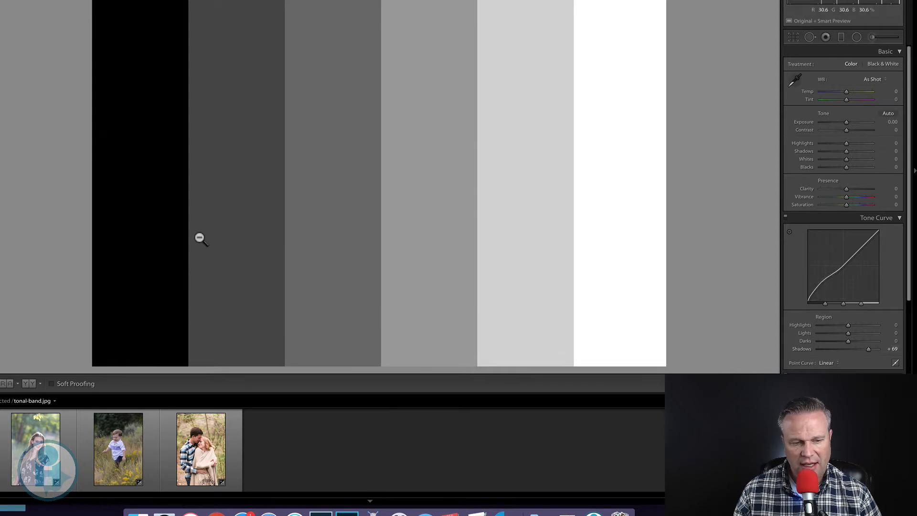
mouse_move(703, 149)
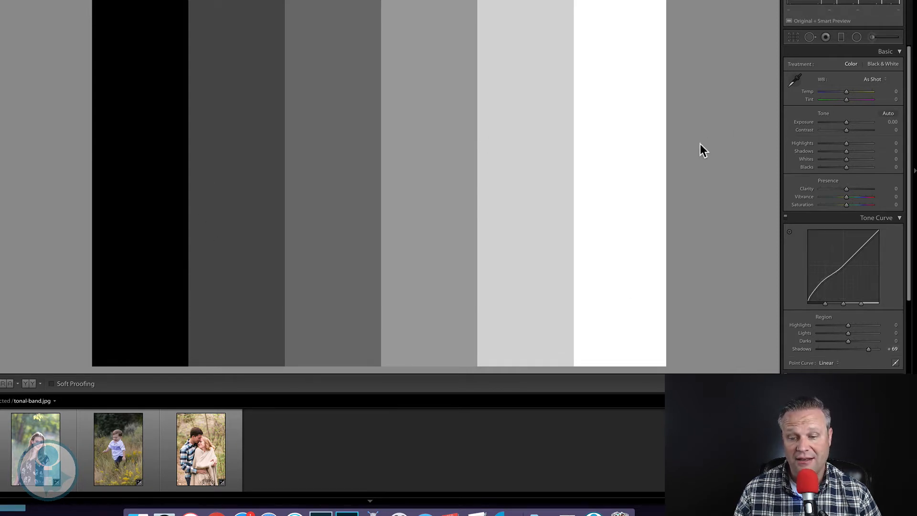
mouse_move(707, 187)
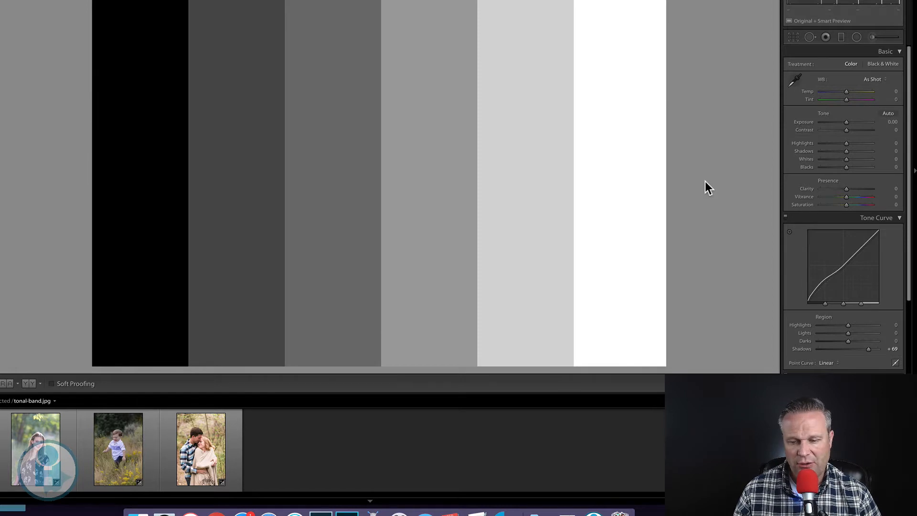
click(789, 221)
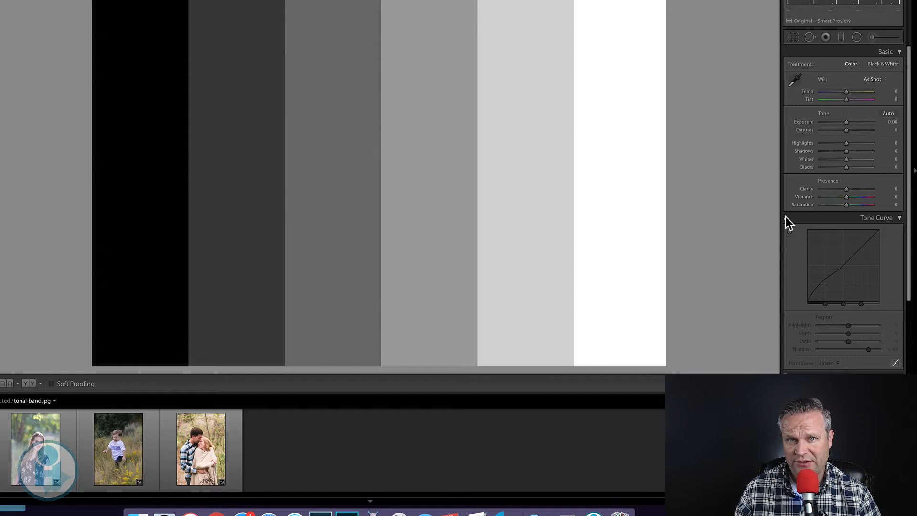
drag(846, 348, 871, 348)
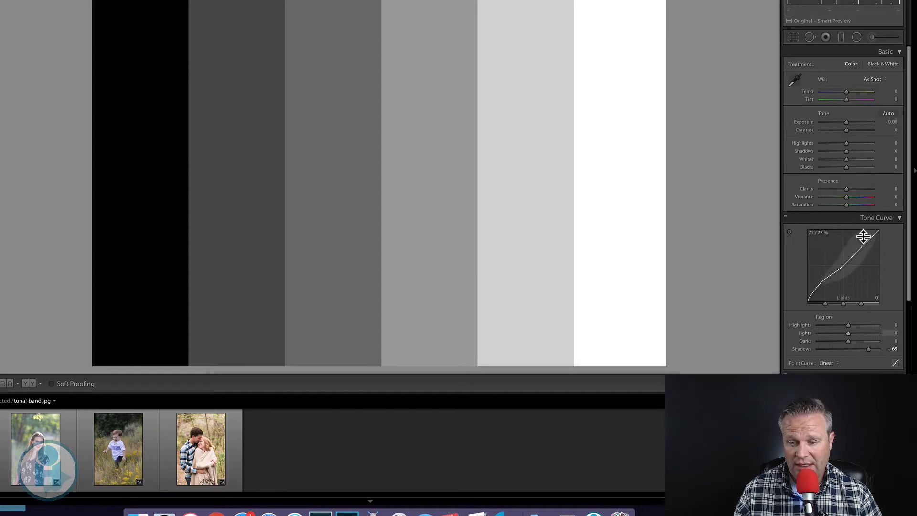
- Raise the Highlights region to about +74 and toggle the curve to compare with the original
drag(864, 237, 868, 240)
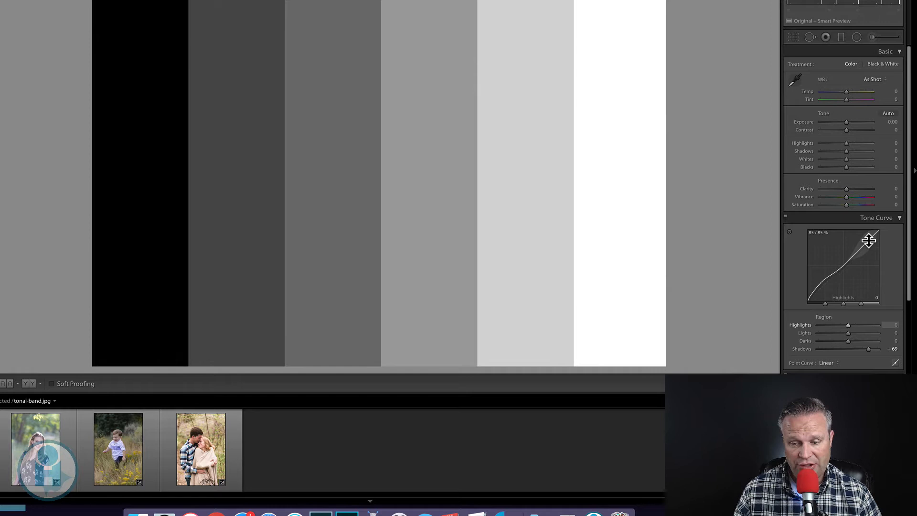
drag(868, 241, 868, 237)
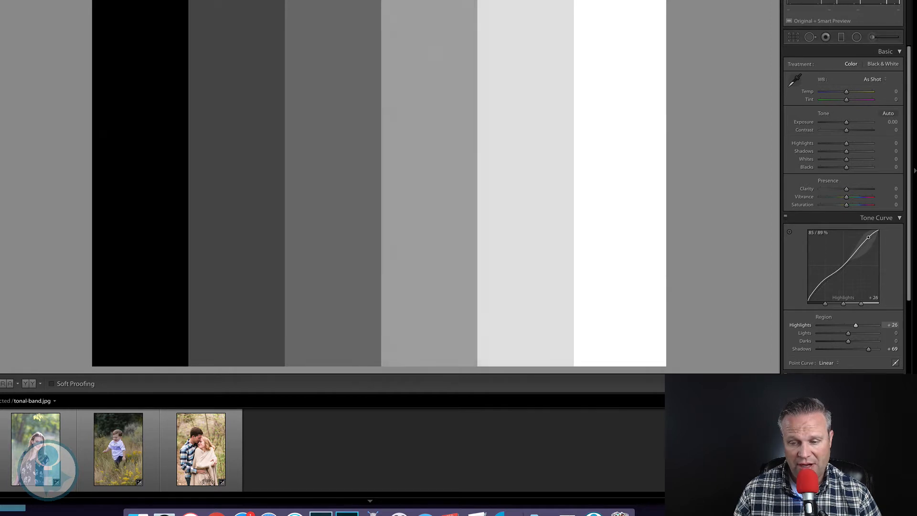
drag(854, 325, 869, 325)
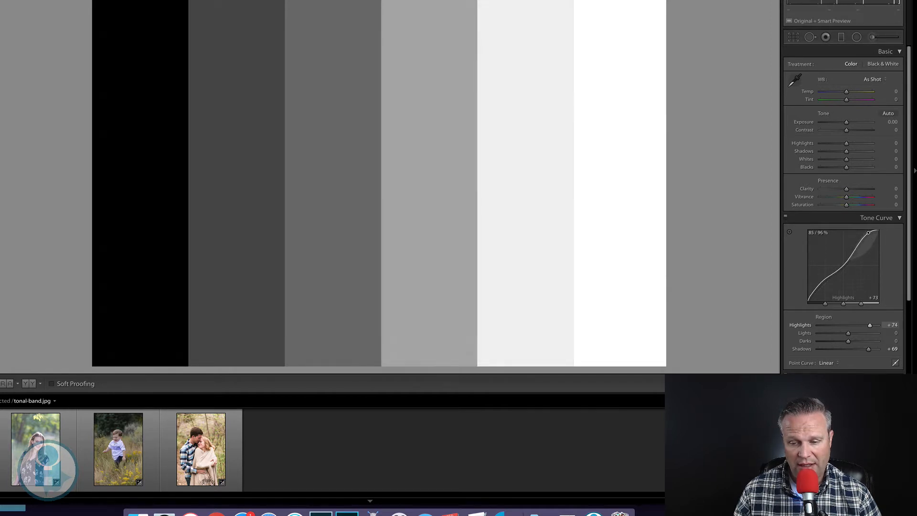
drag(868, 233, 869, 235)
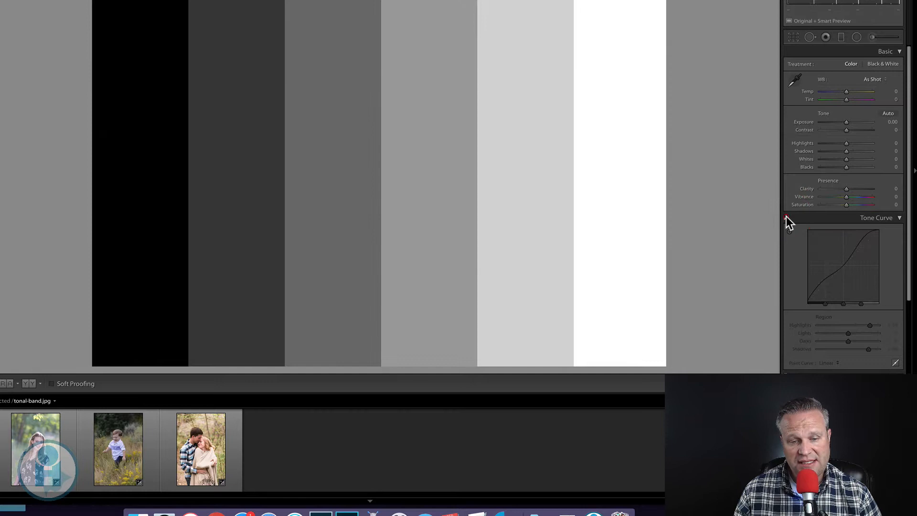
click(789, 219)
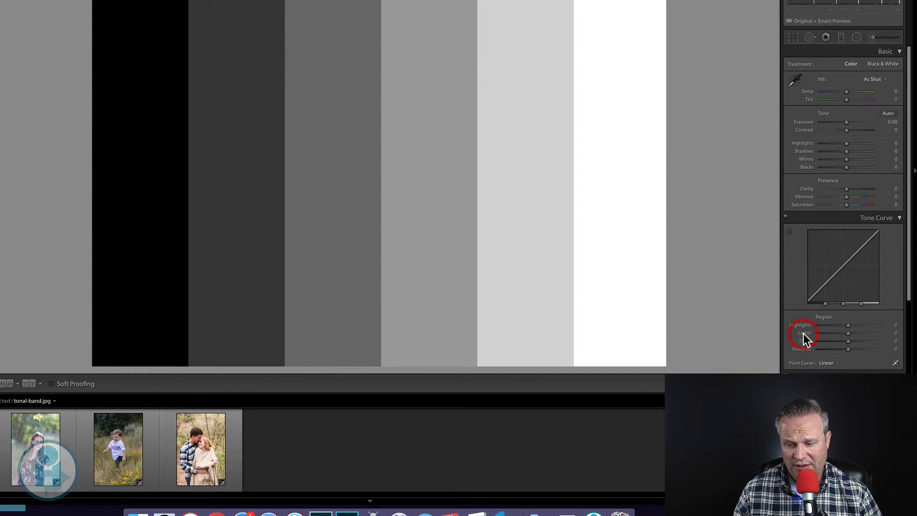
mouse_move(753, 304)
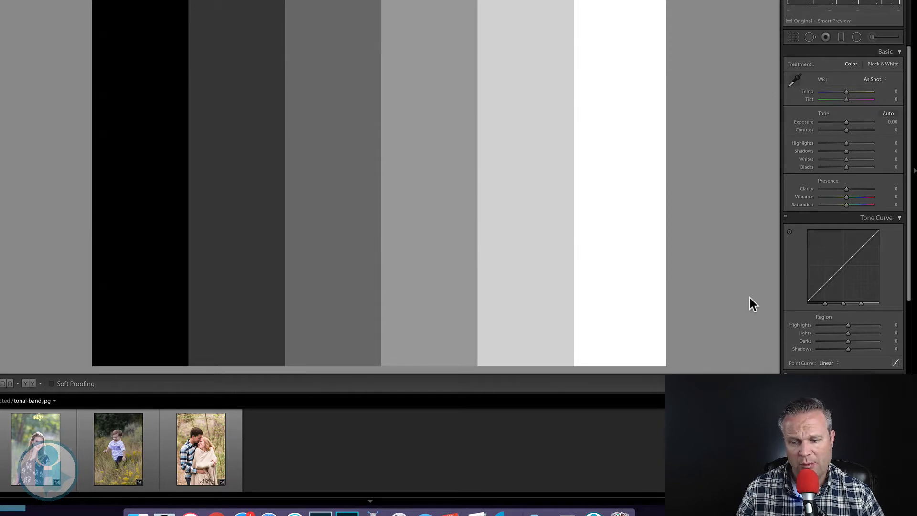
mouse_move(808, 308)
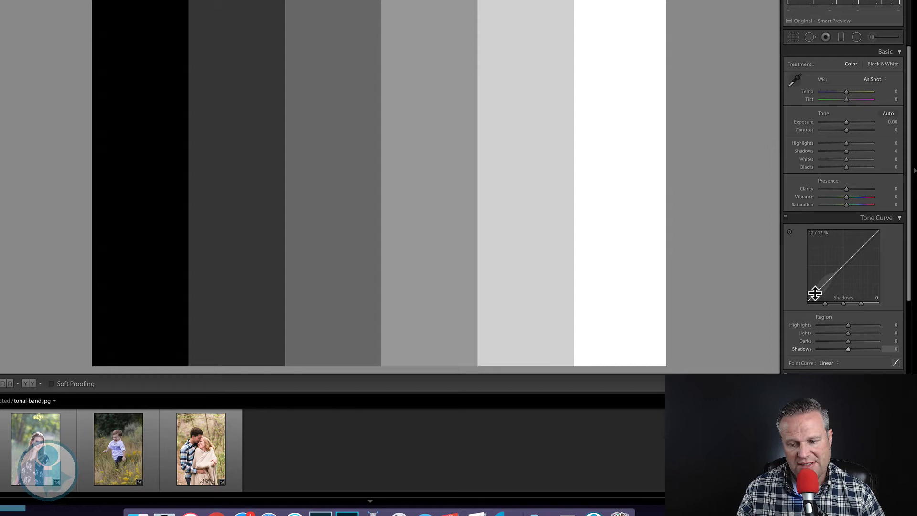
- Drag the Shadows, Lights and Darks curve areas to demonstrate them, with every region ending at zero
drag(824, 292, 825, 289)
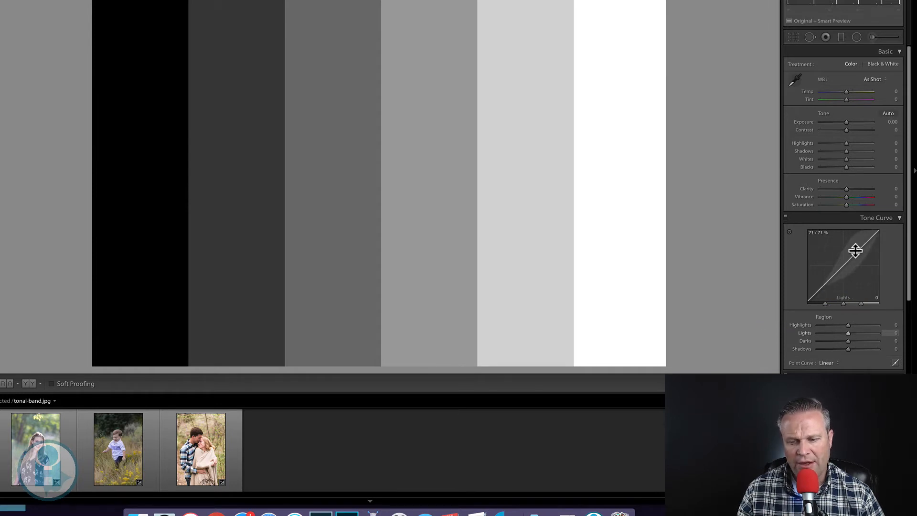
drag(855, 250, 840, 264)
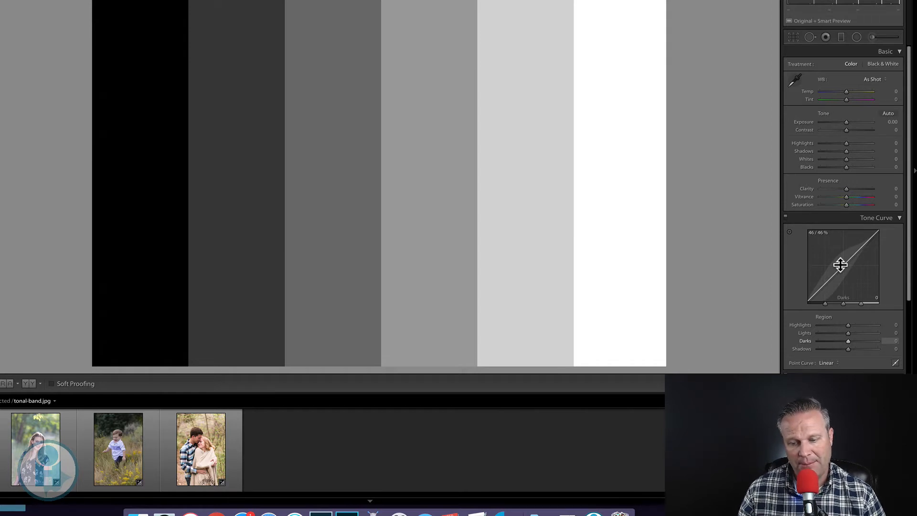
drag(840, 264, 816, 295)
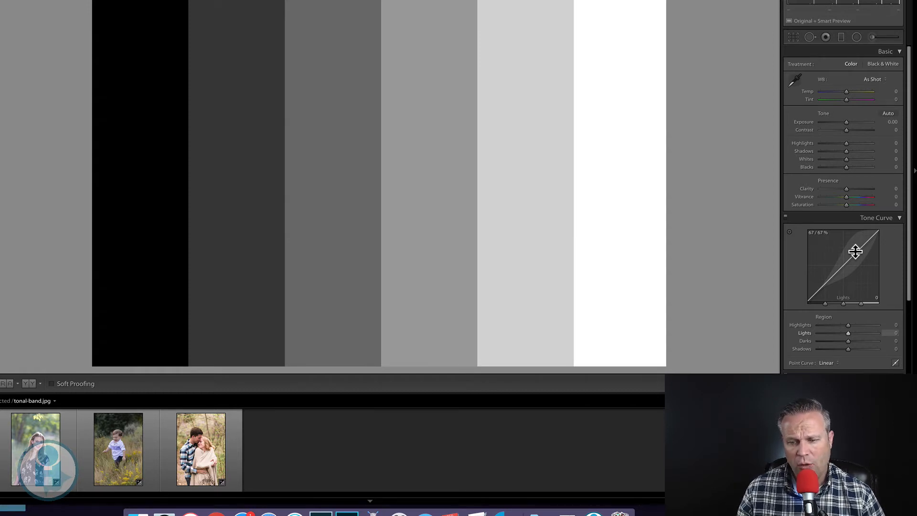
- Boost the Lights region to about +88 and toggle the tone curve to compare
drag(855, 253, 854, 245)
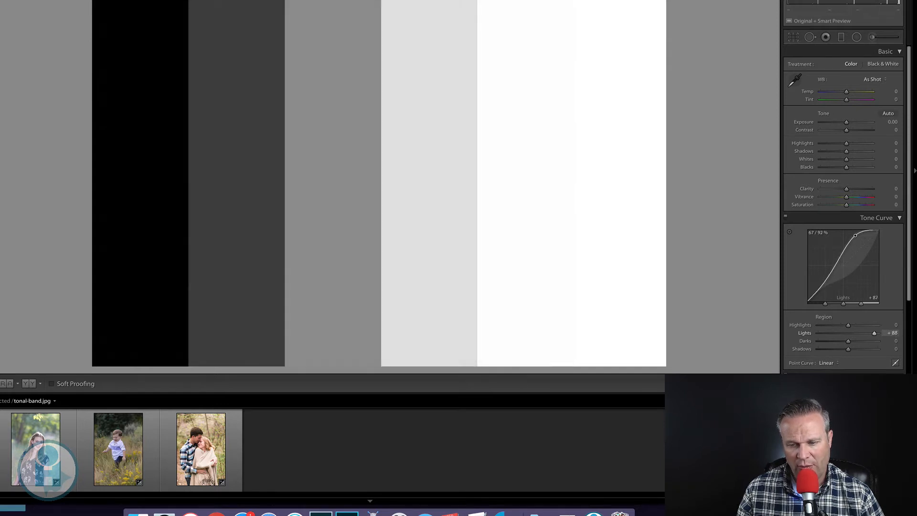
drag(855, 235, 859, 237)
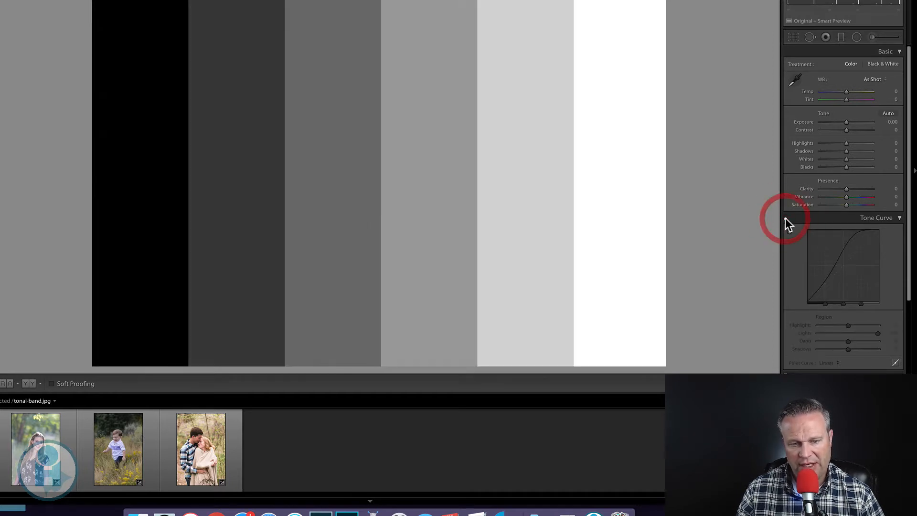
drag(848, 333, 877, 332)
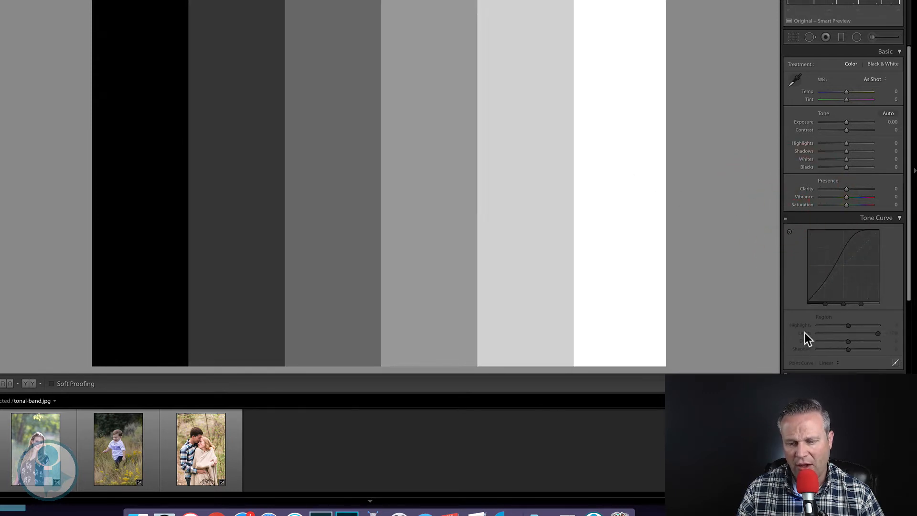
drag(846, 333, 877, 333)
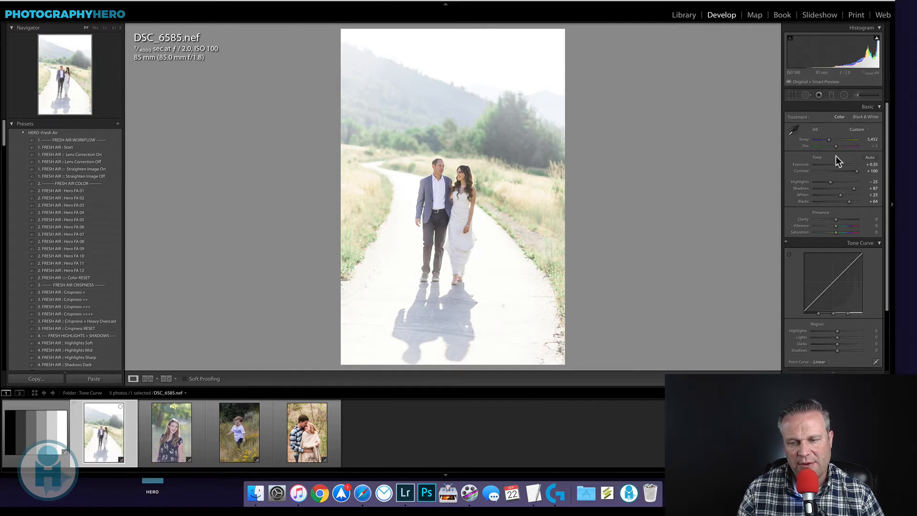
mouse_move(701, 212)
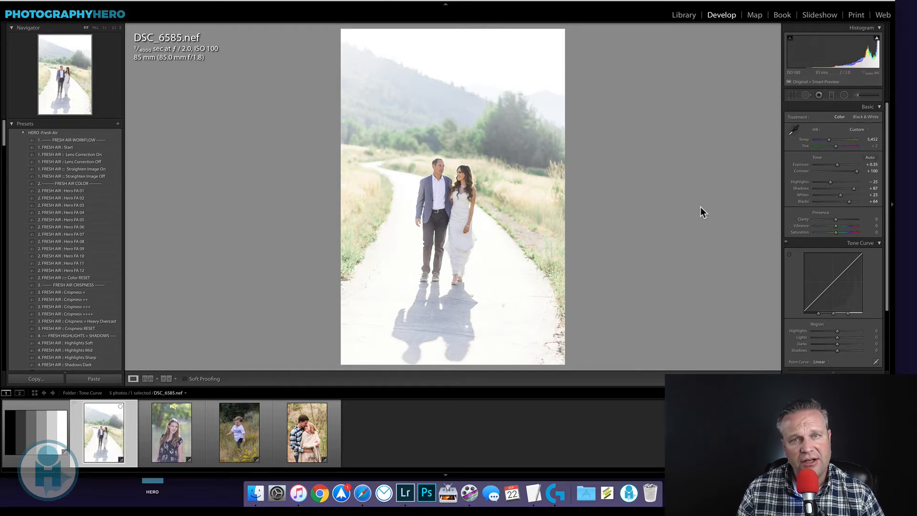
mouse_move(711, 226)
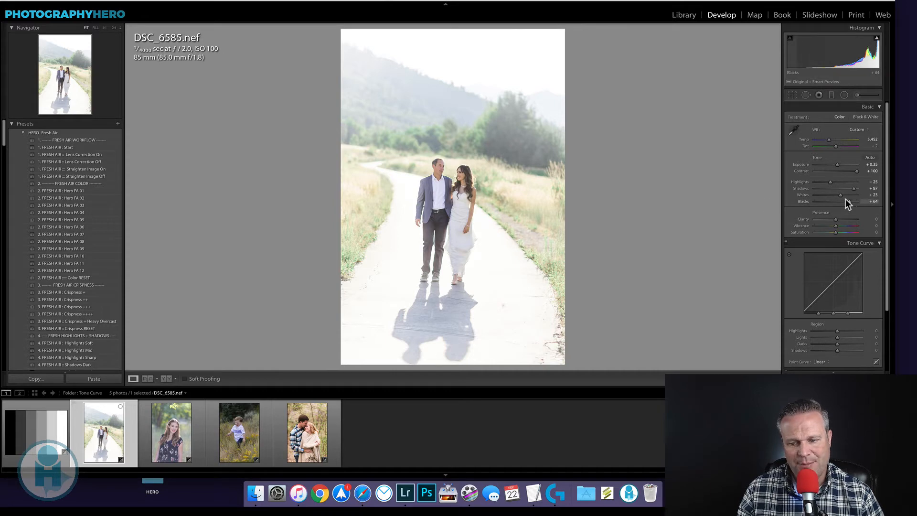
- Drag DSC_6585's Blacks slider down, then up, ending with lifted blacks
drag(859, 201, 837, 201)
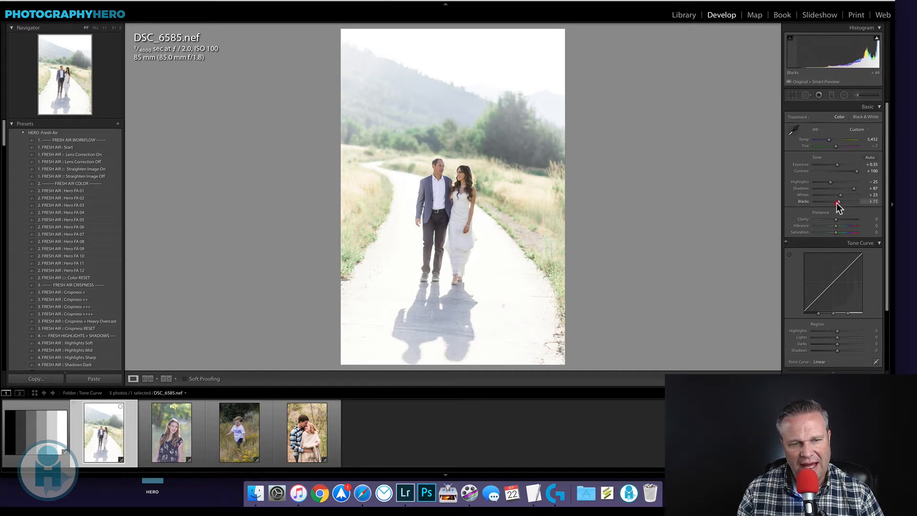
drag(837, 201, 825, 201)
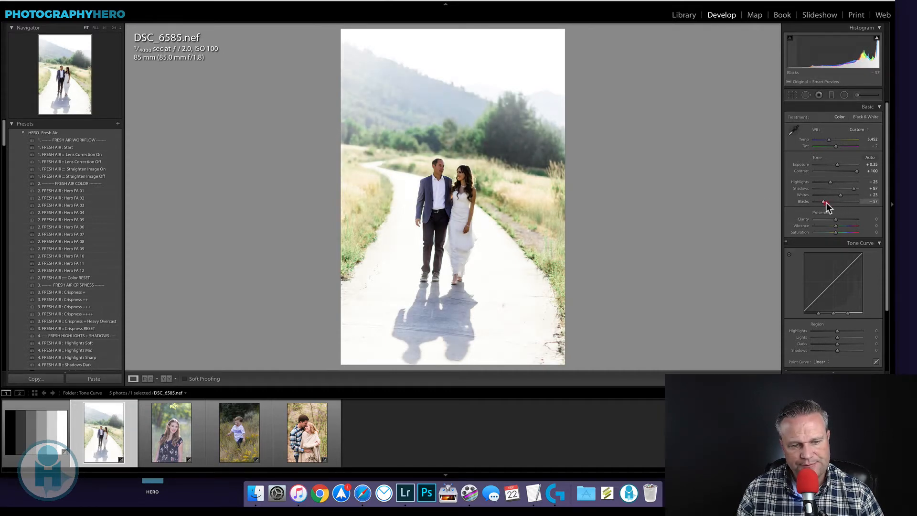
drag(824, 201, 859, 201)
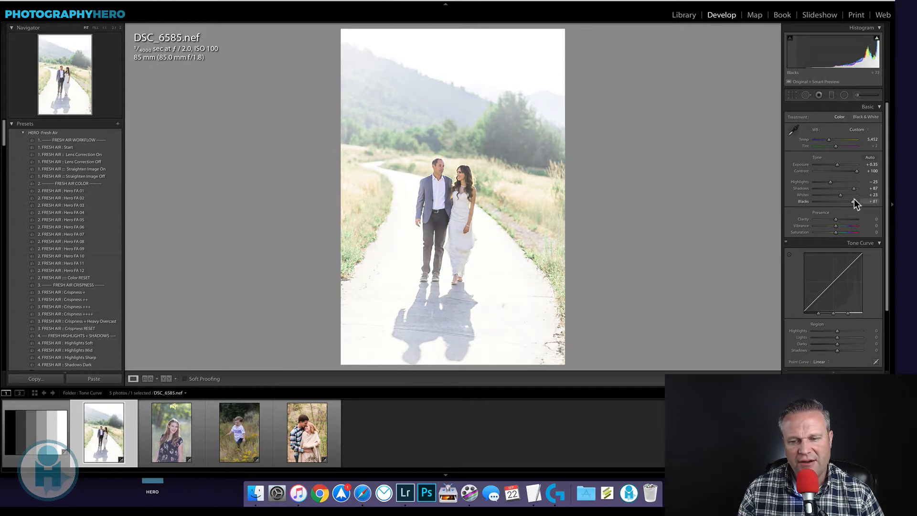
drag(848, 201, 853, 201)
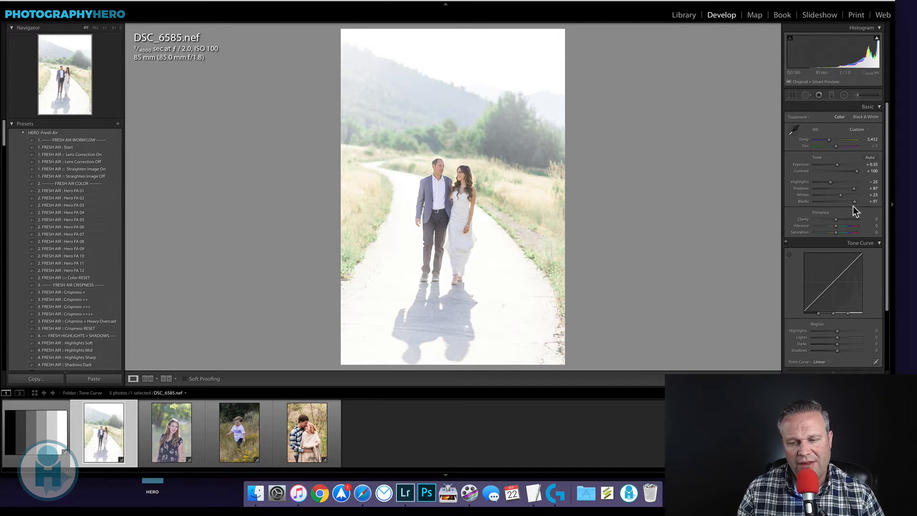
drag(857, 200, 846, 201)
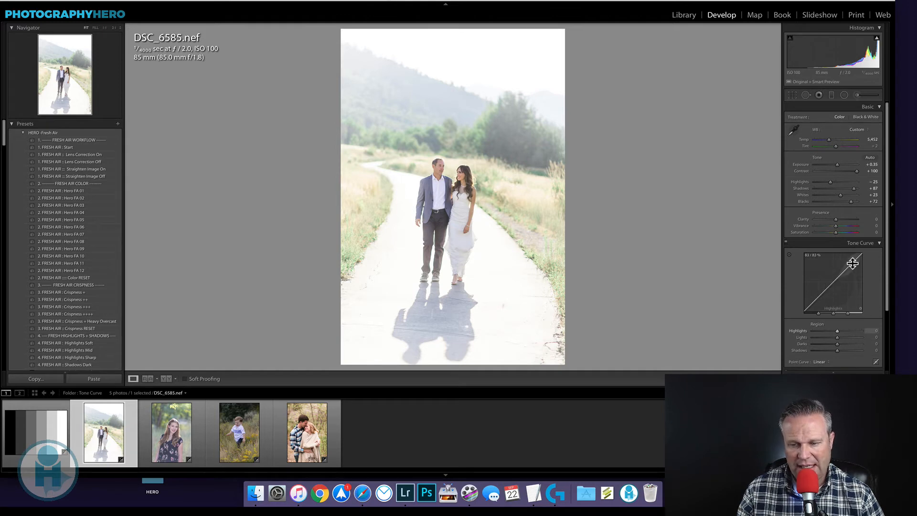
- Raise the Highlights region and adjust the Shadows region on the wedding photo's tone curve
drag(853, 263, 830, 275)
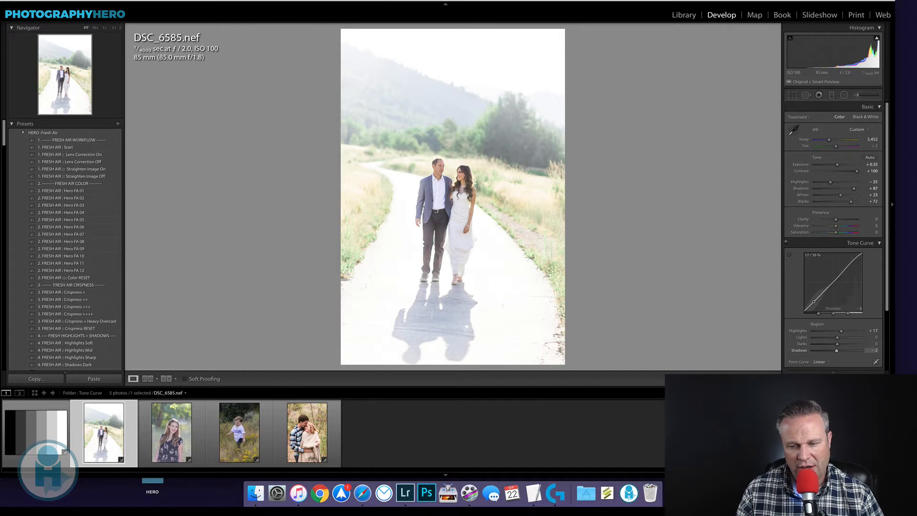
drag(837, 349, 819, 350)
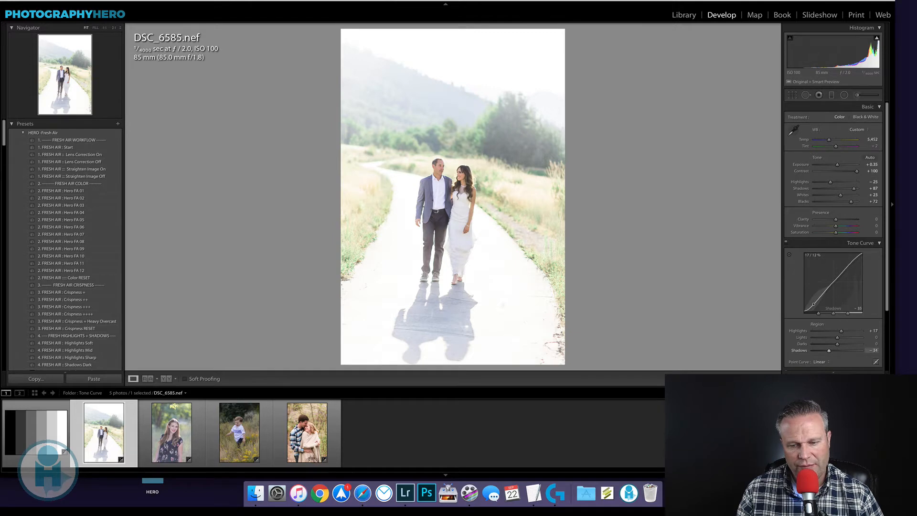
drag(812, 300, 854, 256)
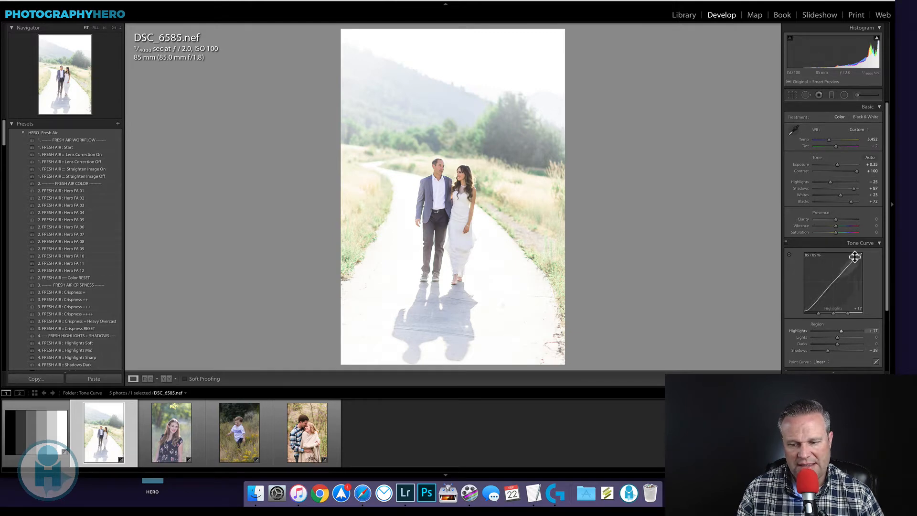
drag(854, 257, 857, 255)
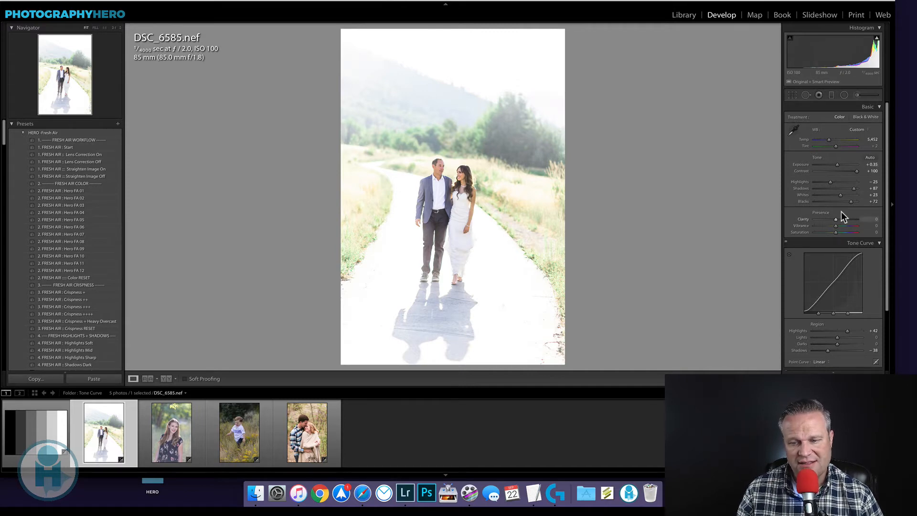
mouse_move(735, 258)
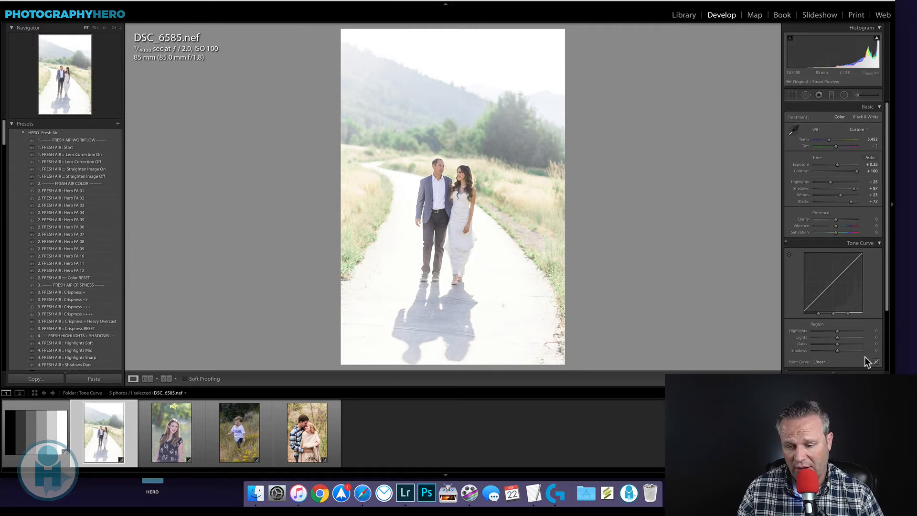
- Switch to point-curve mode, bend RGB curve points into an S, then flatten it
click(875, 361)
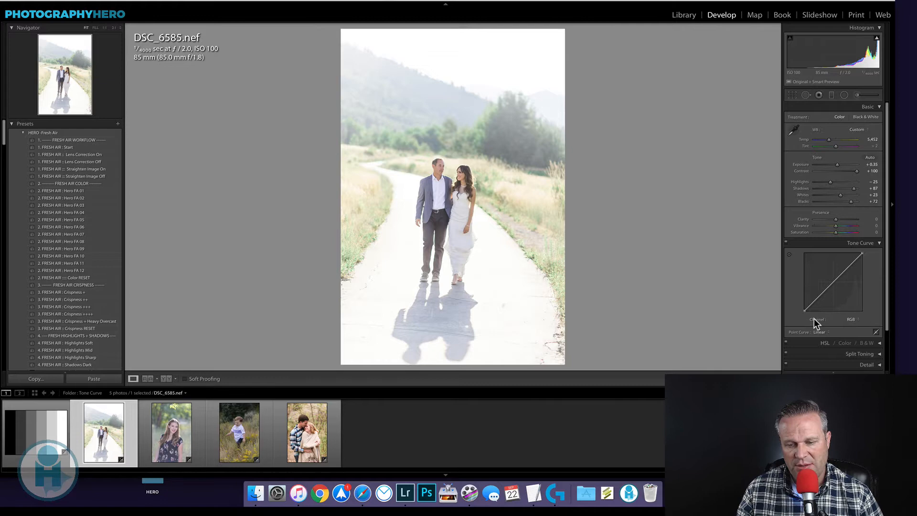
mouse_move(795, 319)
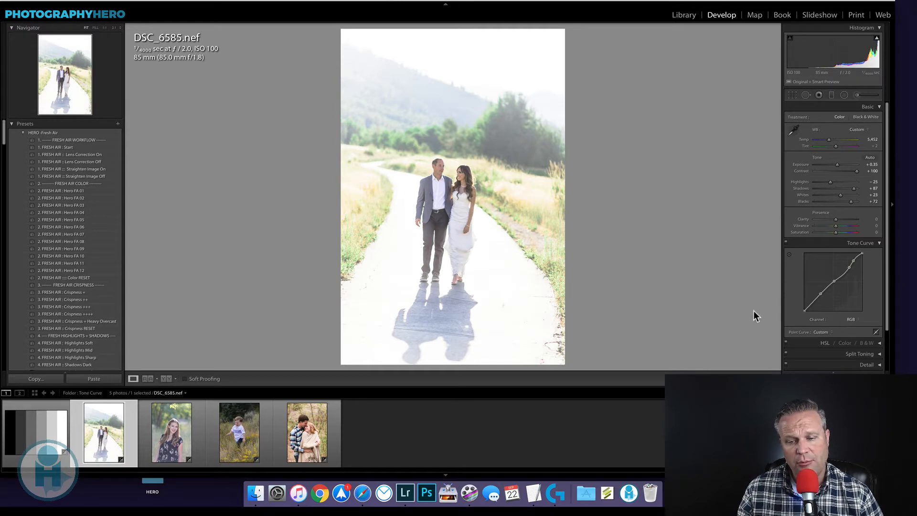
mouse_move(832, 281)
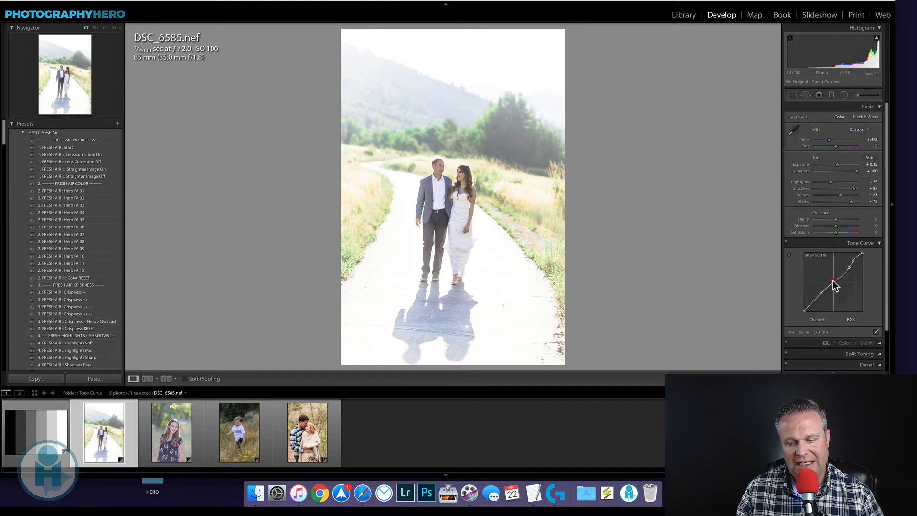
drag(833, 285, 829, 269)
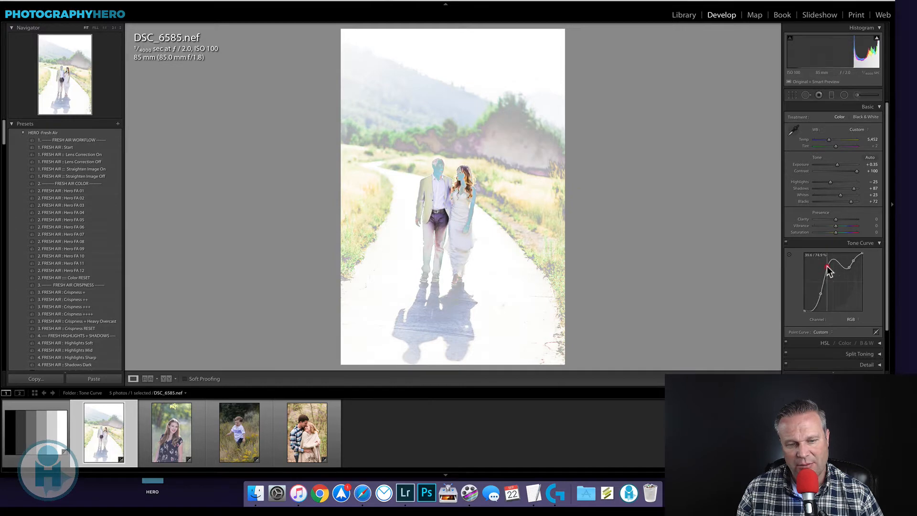
drag(828, 269, 836, 291)
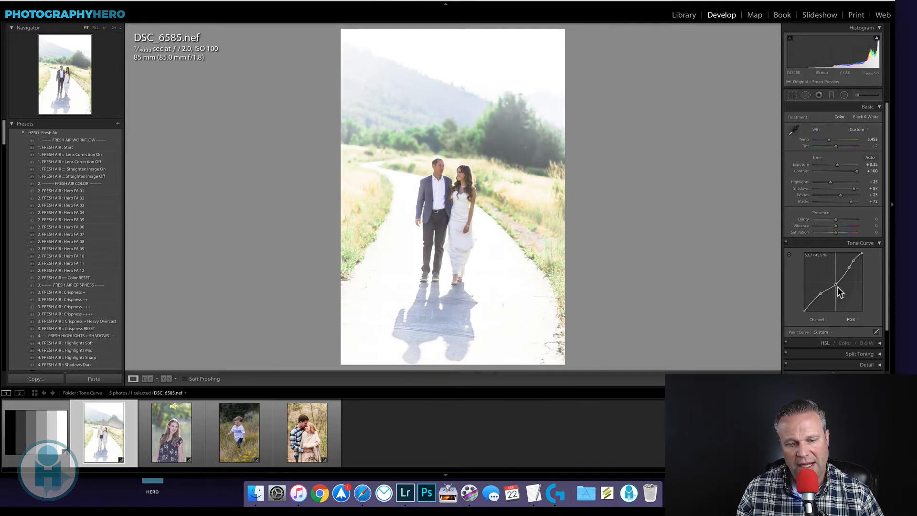
drag(839, 289, 844, 295)
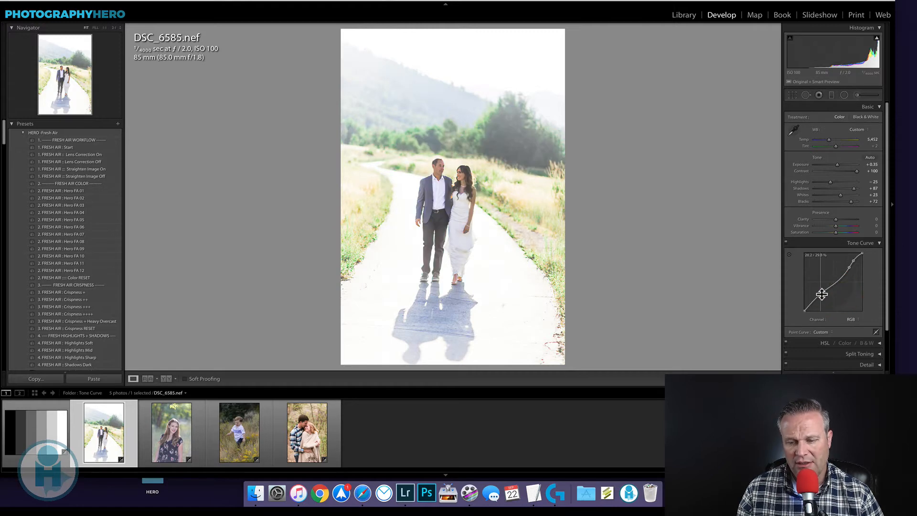
drag(821, 294, 854, 261)
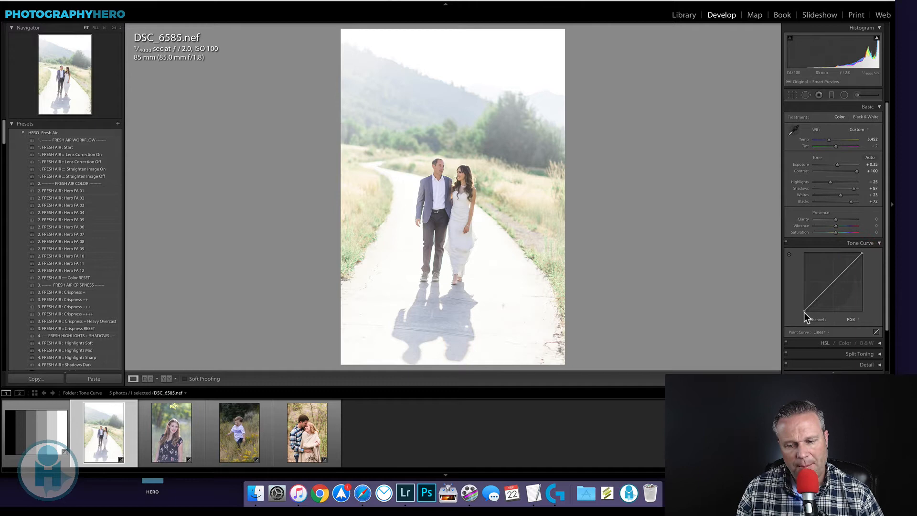
mouse_move(859, 263)
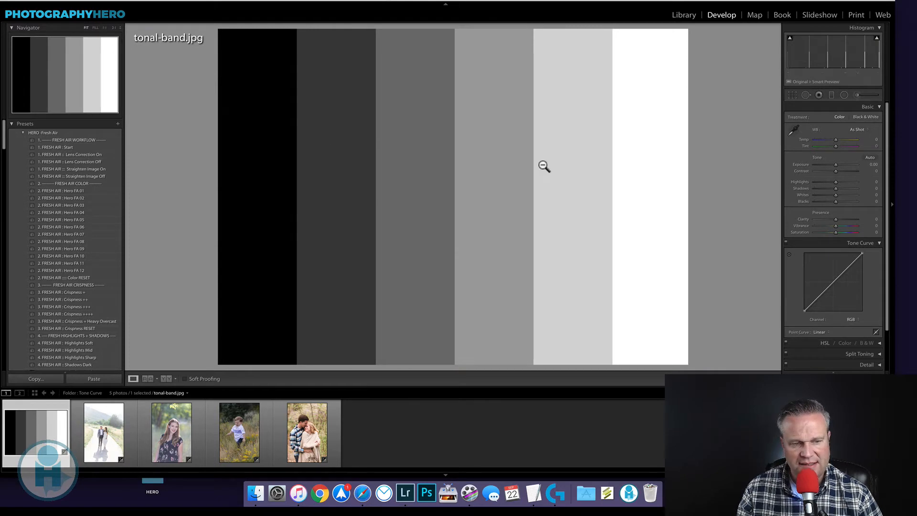
mouse_move(502, 244)
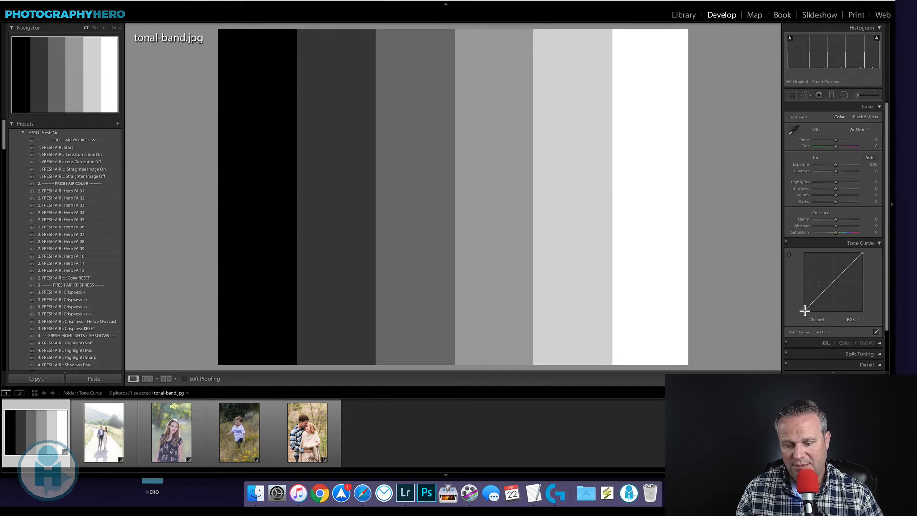
- Lift the black endpoint to matte grey, pull the white endpoint down, then load the wedding photo
drag(805, 310, 804, 310)
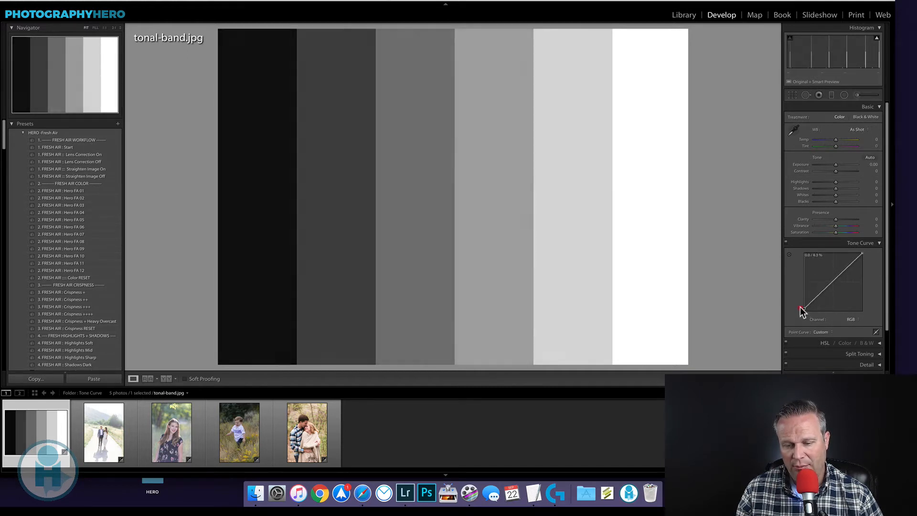
drag(801, 310, 798, 299)
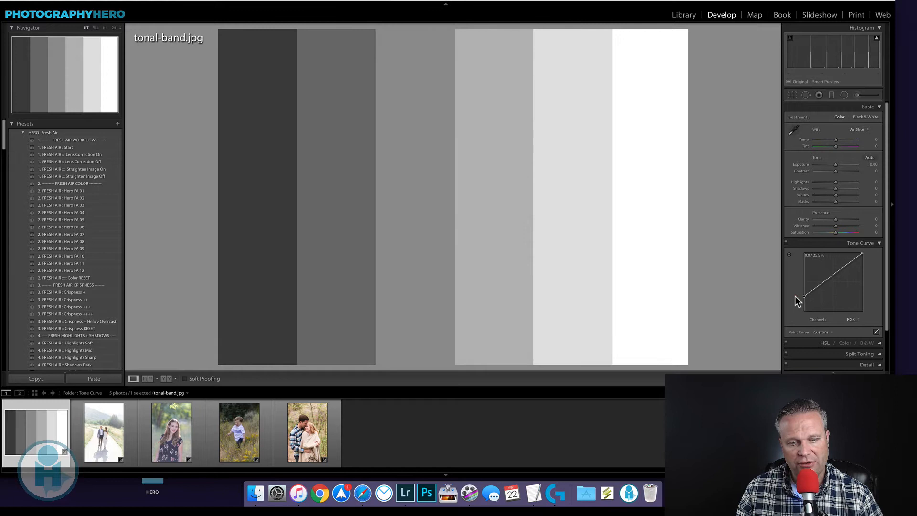
mouse_move(253, 163)
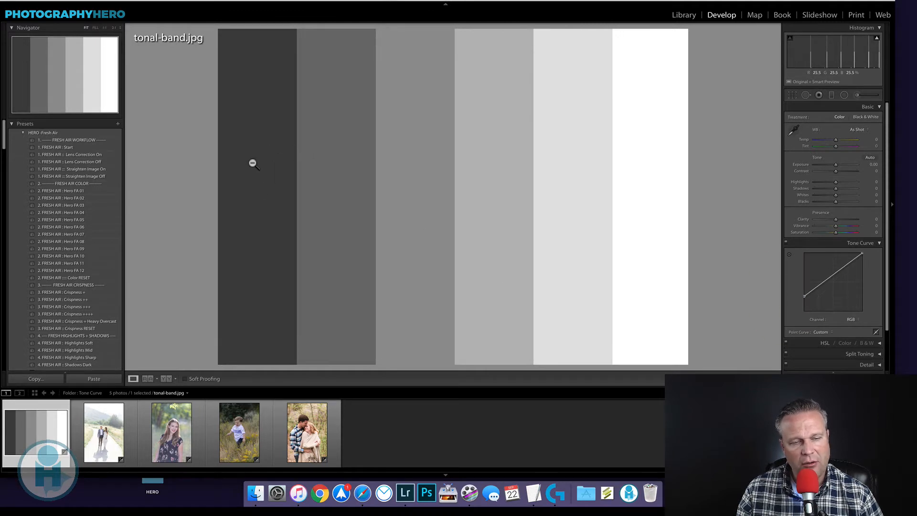
mouse_move(775, 263)
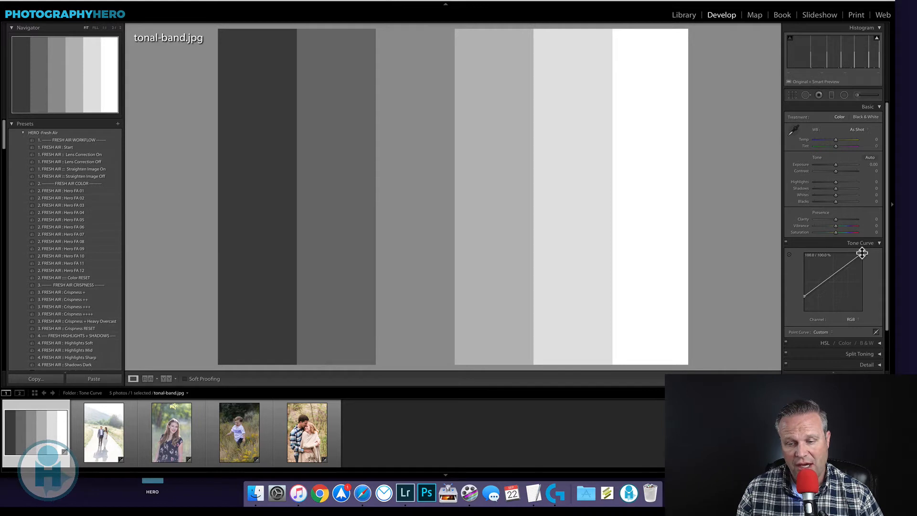
drag(862, 252, 863, 264)
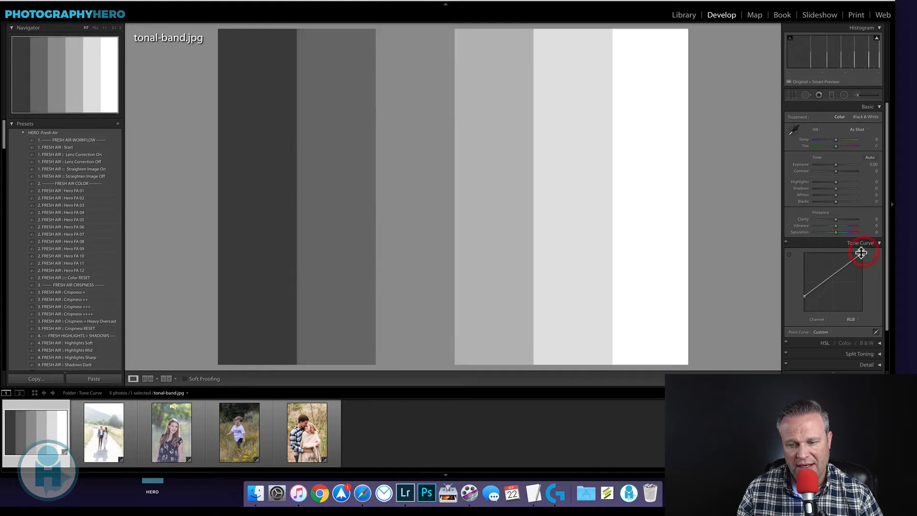
drag(859, 252, 808, 309)
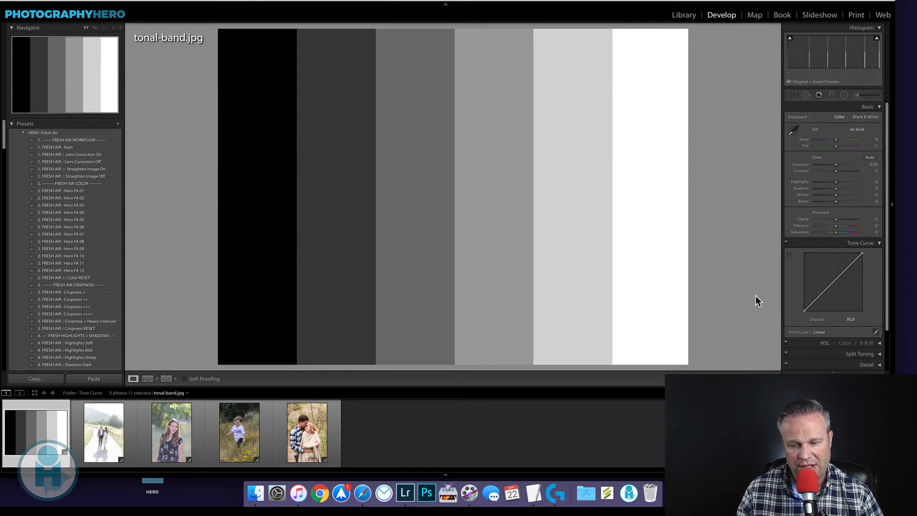
mouse_move(789, 311)
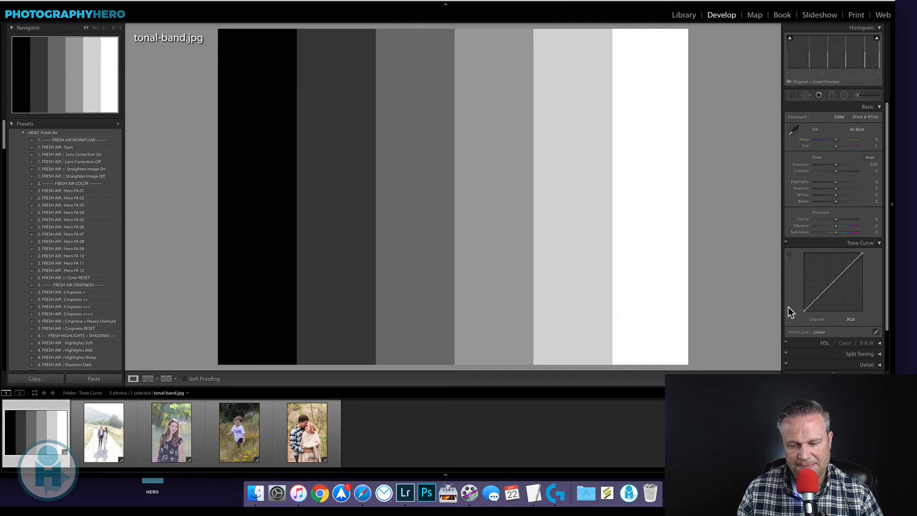
mouse_move(853, 324)
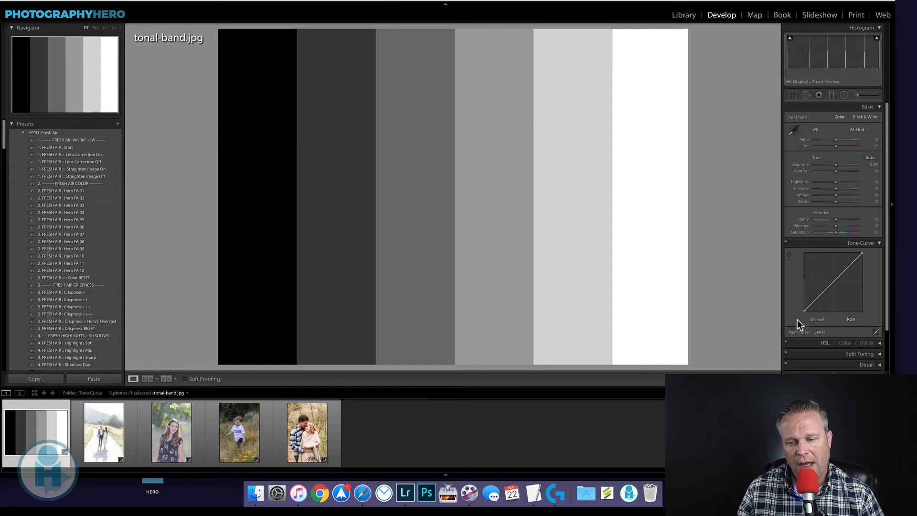
mouse_move(849, 255)
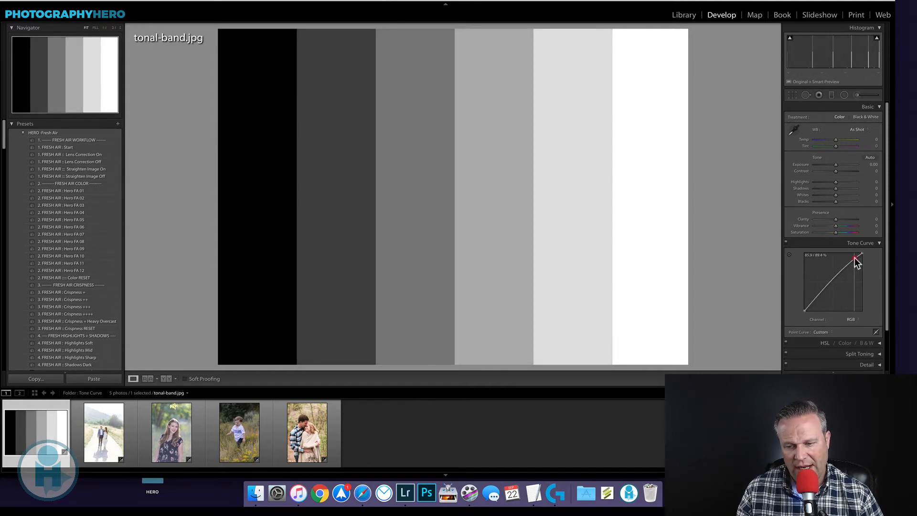
click(103, 431)
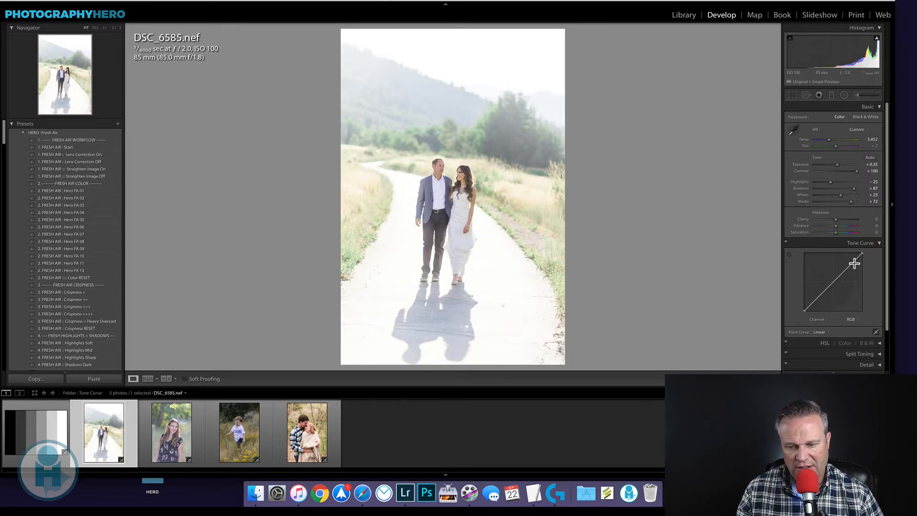
- Build an S curve on the wedding photo with highlight, shadow and midtone points
drag(853, 263, 855, 260)
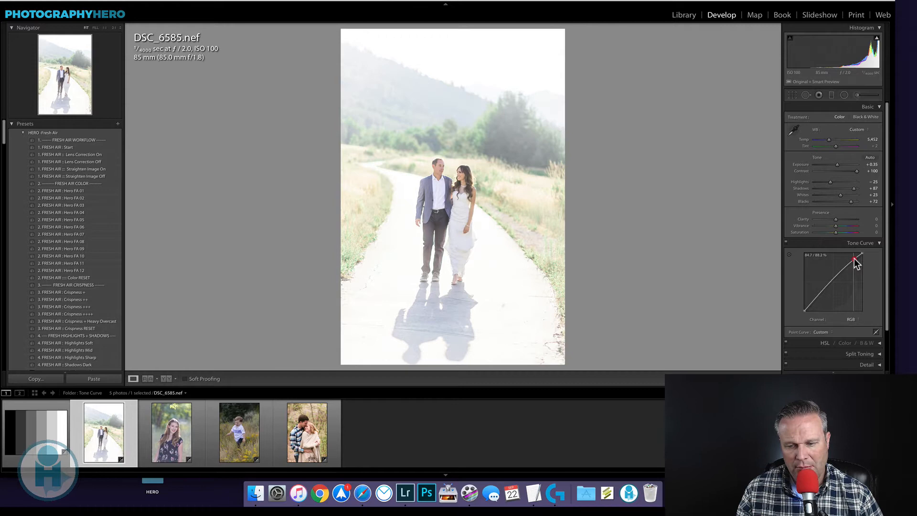
drag(854, 261, 814, 302)
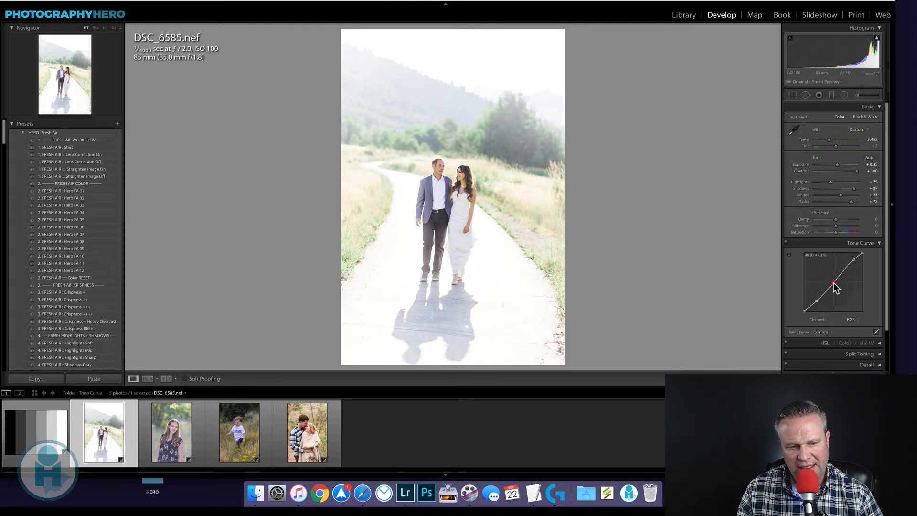
drag(833, 285, 836, 289)
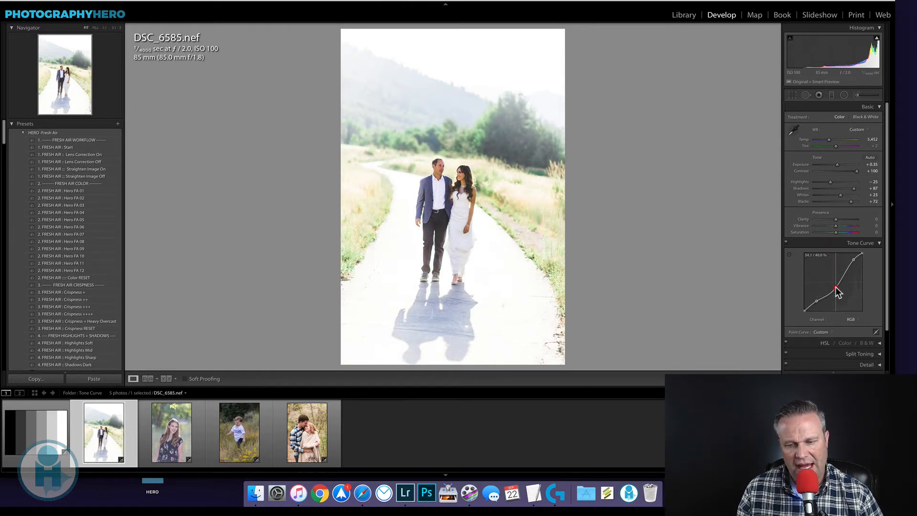
drag(836, 286, 836, 295)
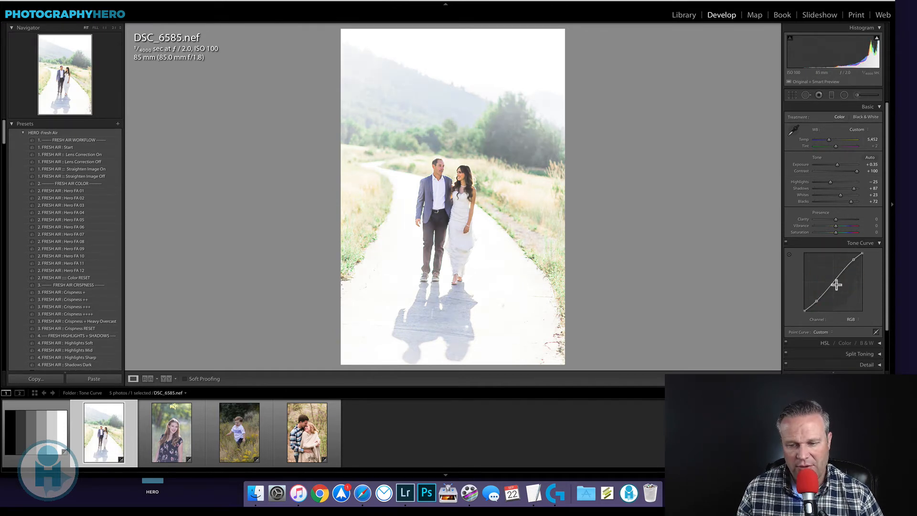
- Lower the curve's white point for softer highlights, then load the embracing-couple photo
drag(835, 284, 862, 253)
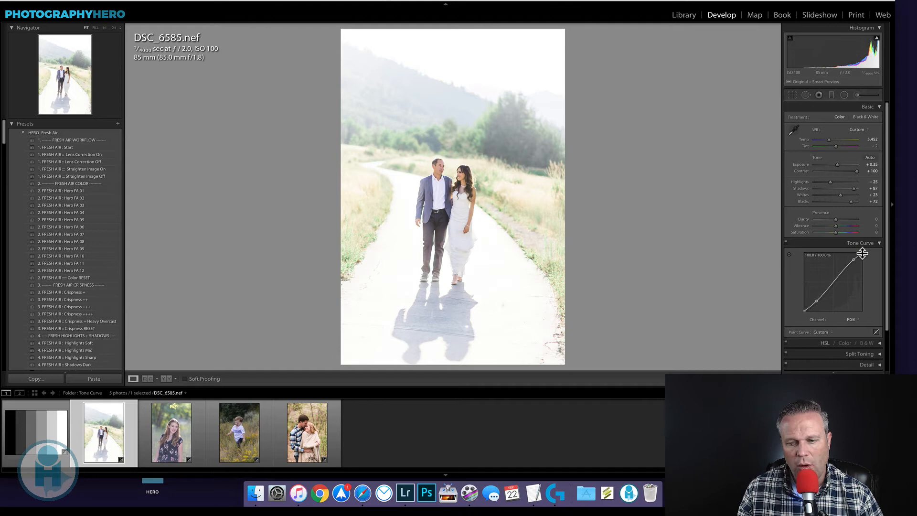
drag(862, 253, 864, 257)
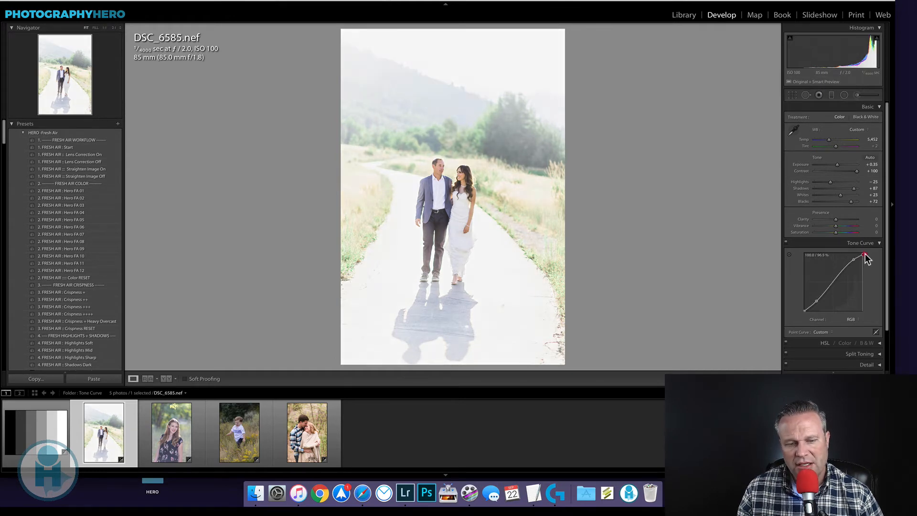
drag(864, 256, 868, 263)
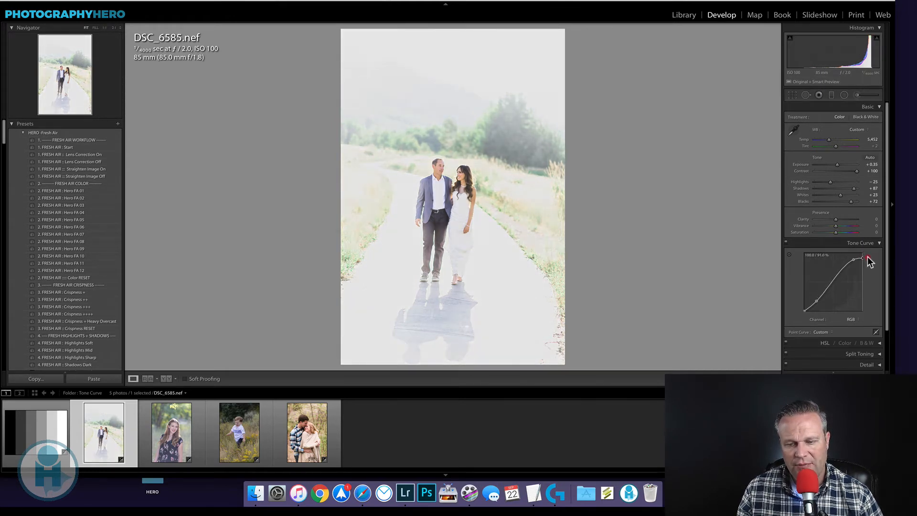
drag(867, 259, 863, 260)
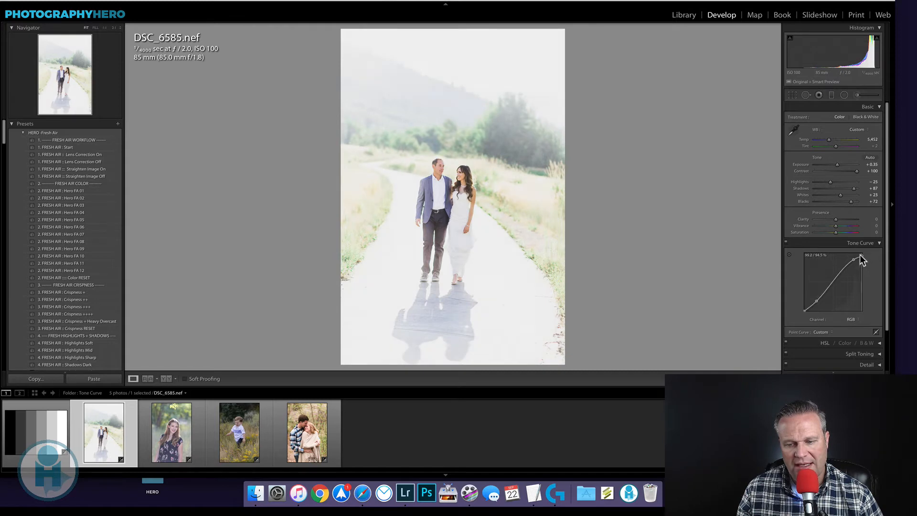
drag(864, 258, 855, 258)
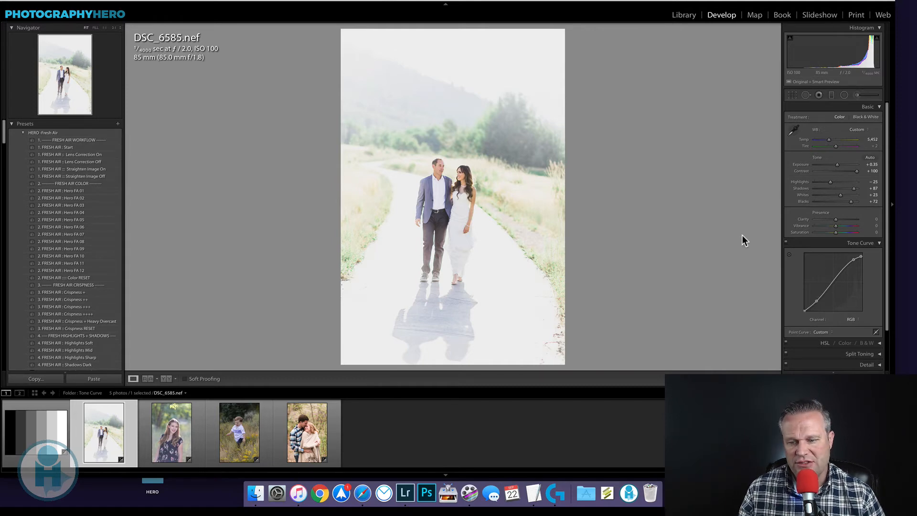
drag(860, 258, 860, 257)
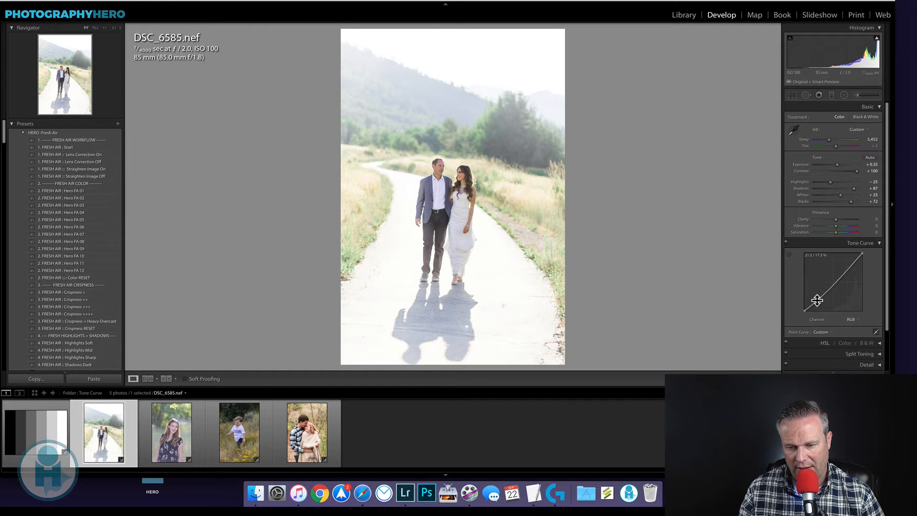
click(307, 433)
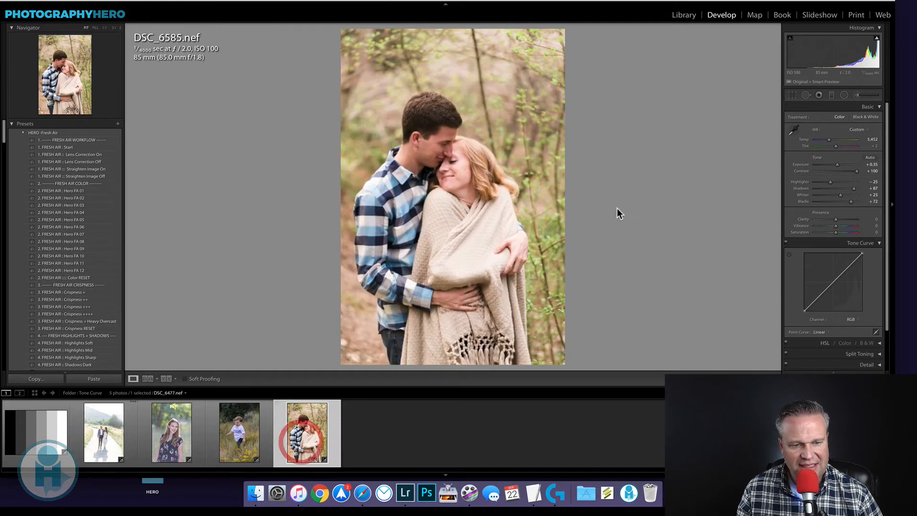
- Make a virtual copy with lifted black point and lowered white point, comparing against the original
click(306, 433)
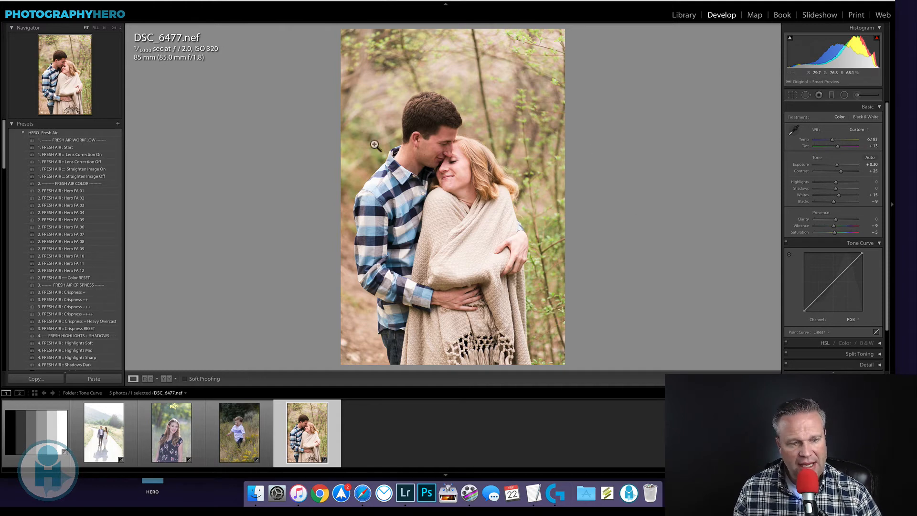
mouse_move(687, 216)
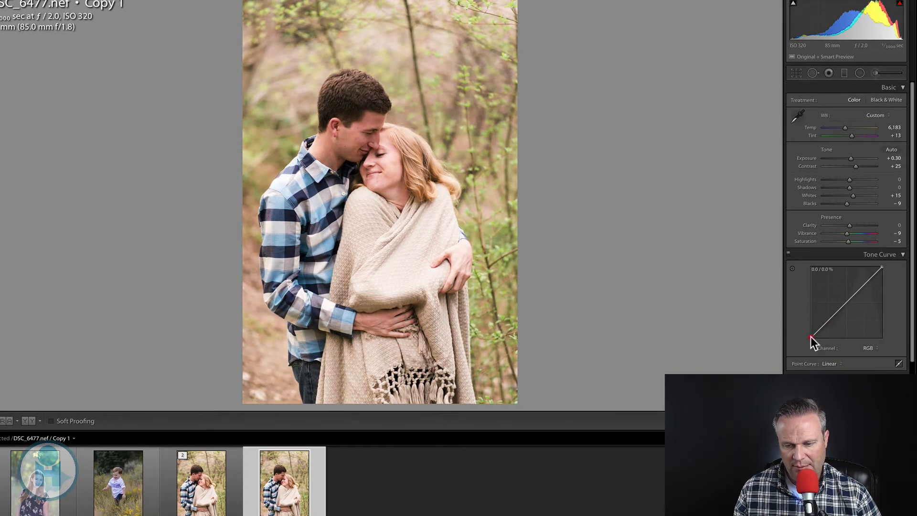
drag(810, 340, 809, 326)
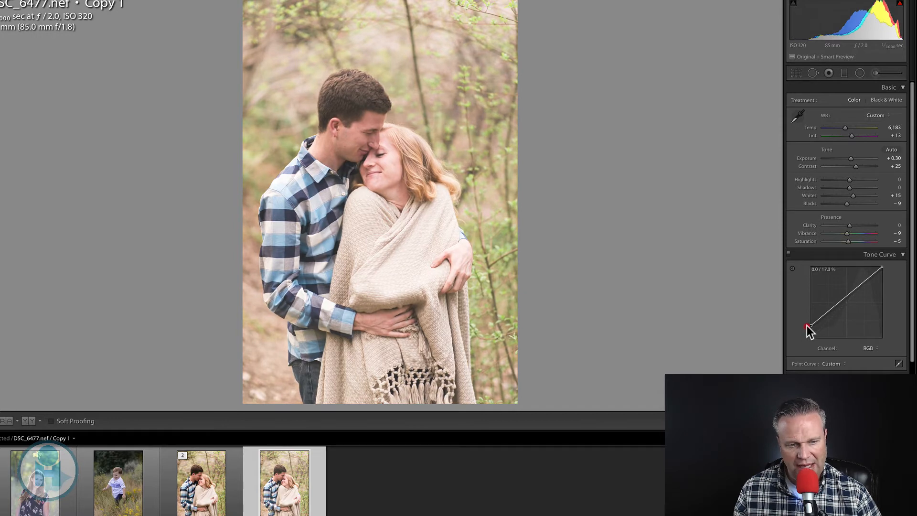
drag(808, 326, 814, 331)
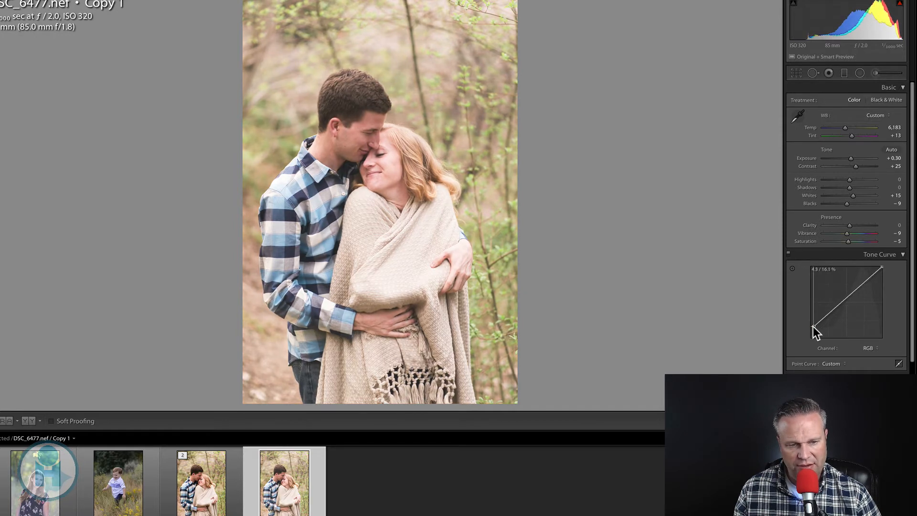
drag(813, 328, 883, 271)
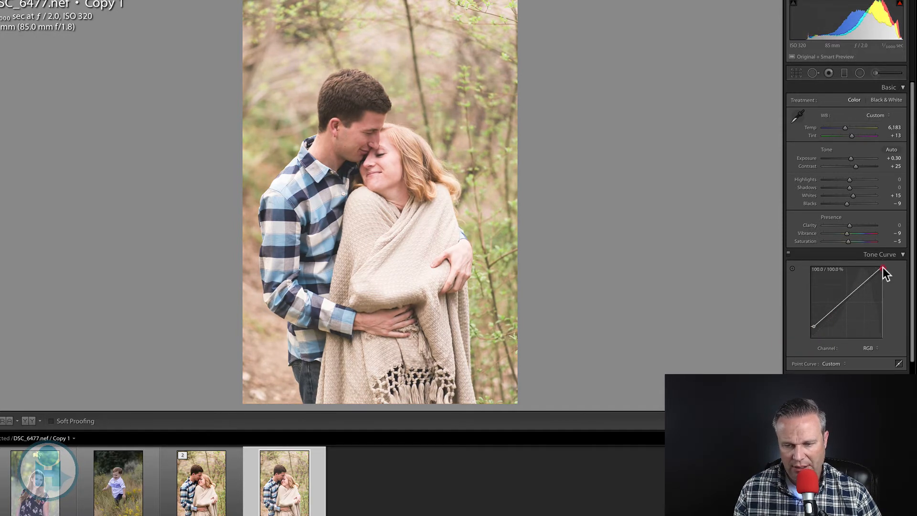
drag(883, 270, 880, 275)
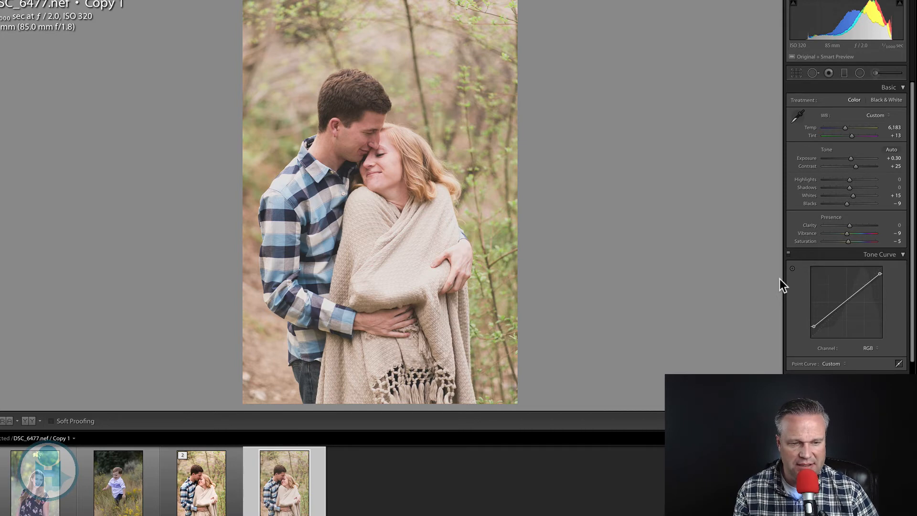
click(201, 482)
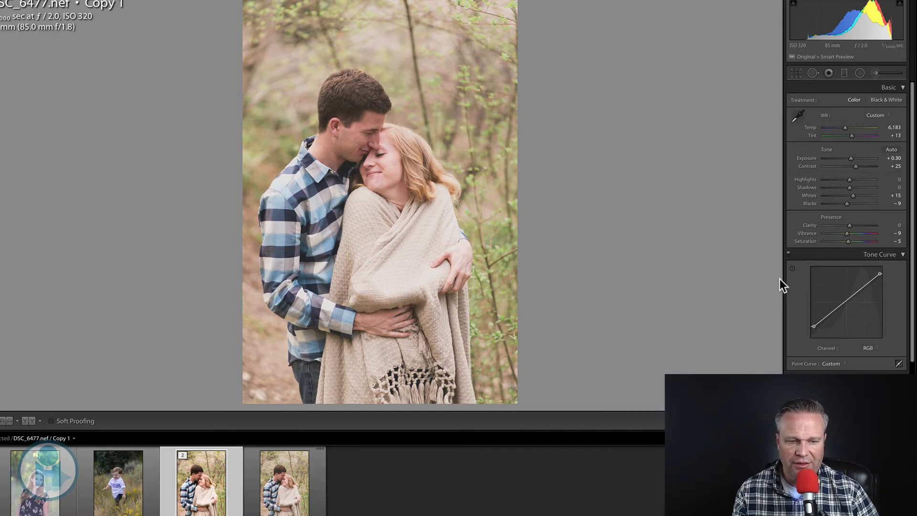
click(830, 363)
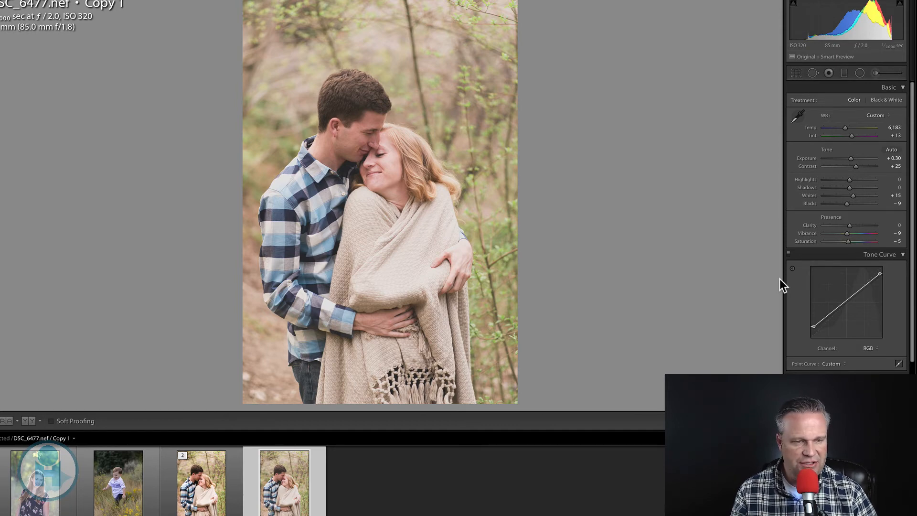
- Load the floral-dress portrait and add a raised highlight point and lowered shadow point
click(791, 57)
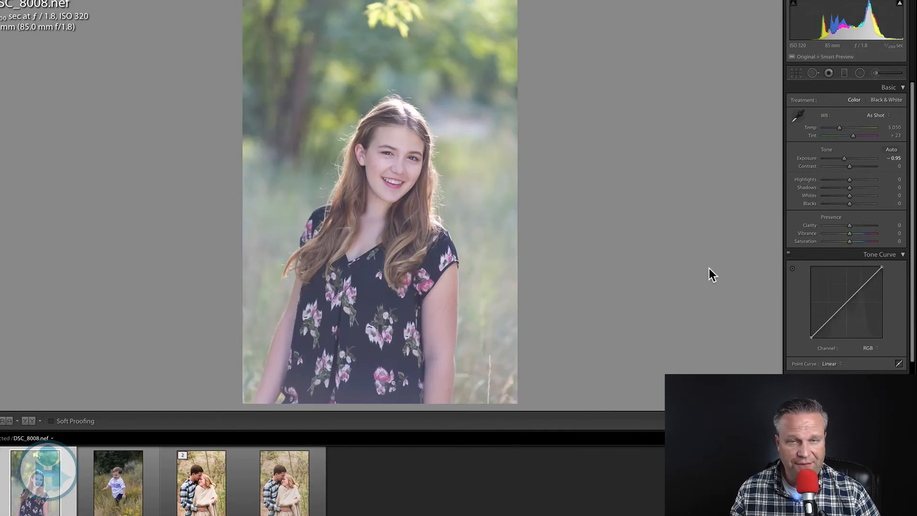
mouse_move(385, 139)
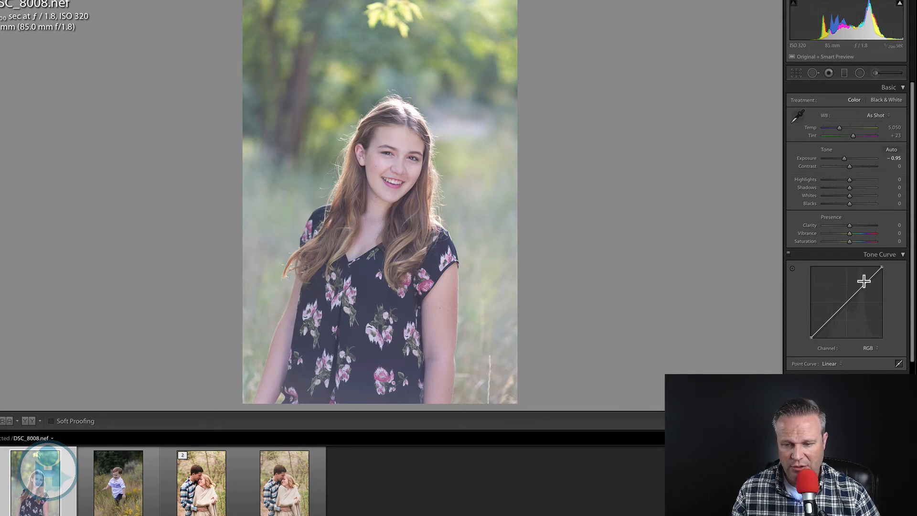
drag(866, 283, 865, 281)
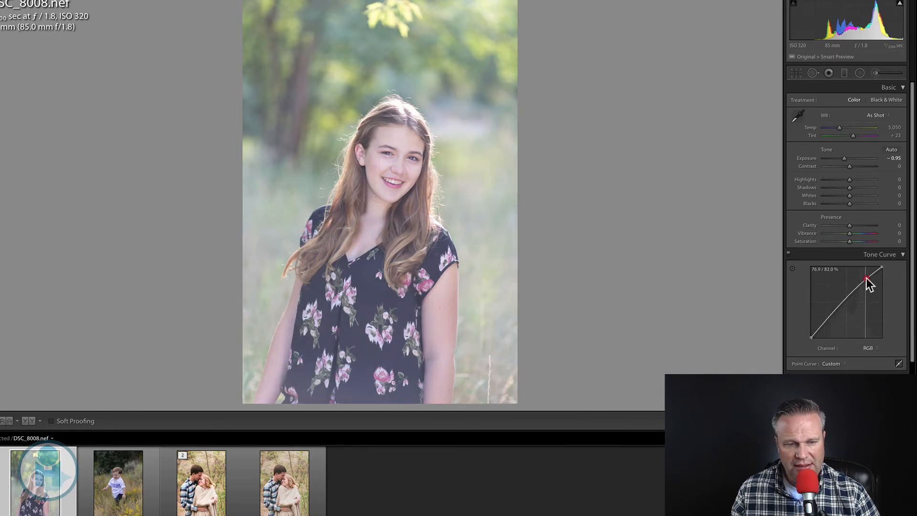
drag(866, 279, 871, 276)
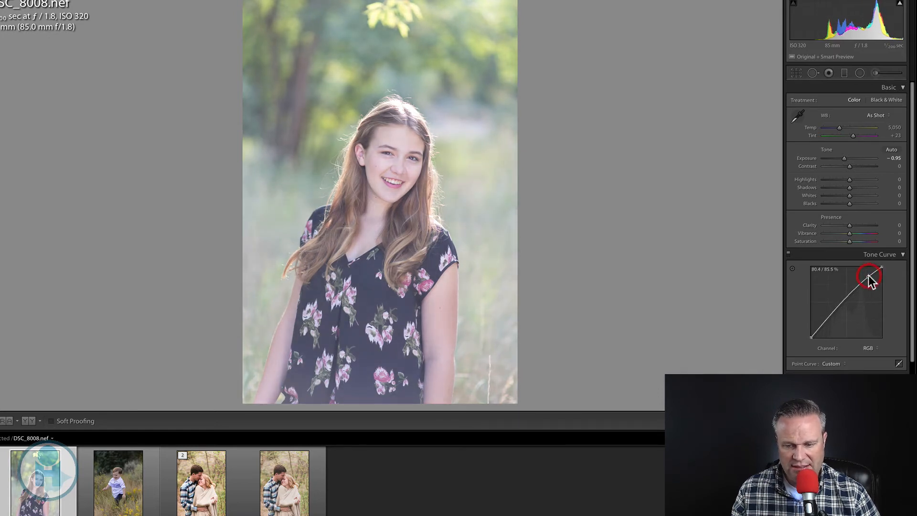
drag(869, 275, 827, 328)
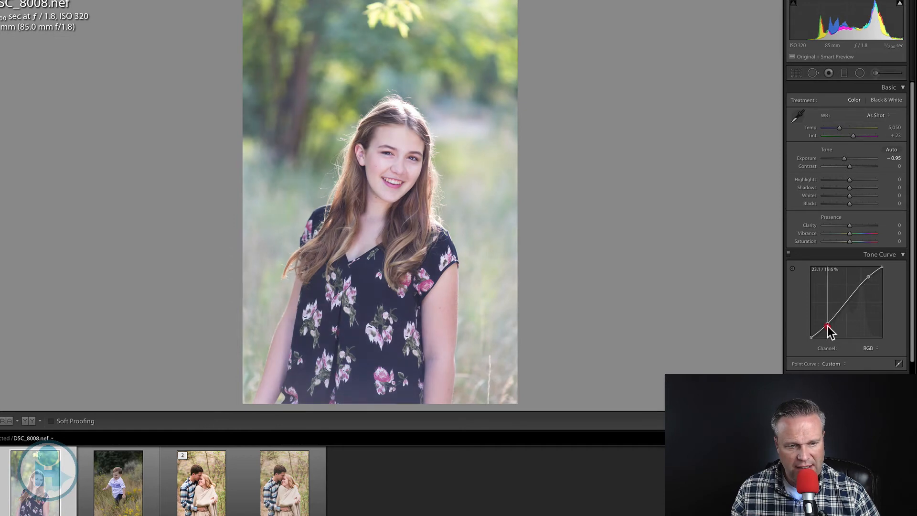
drag(827, 326, 828, 328)
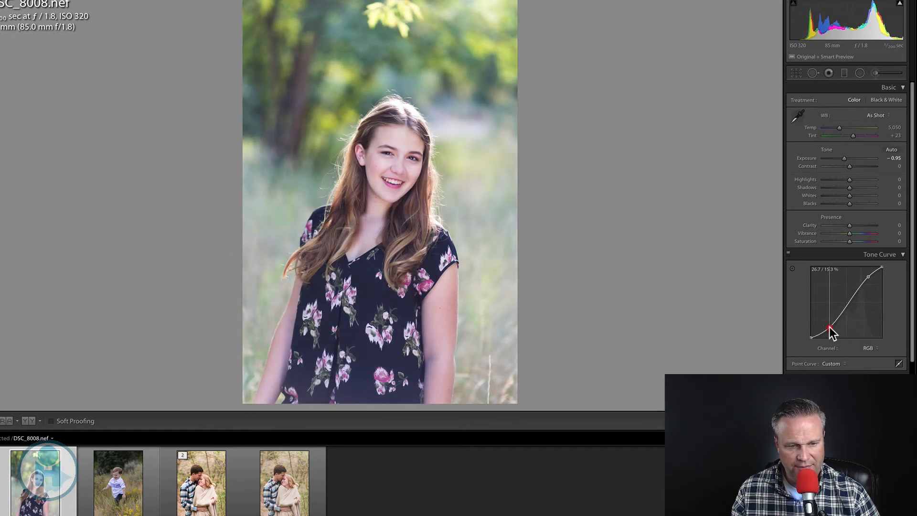
drag(828, 329, 830, 328)
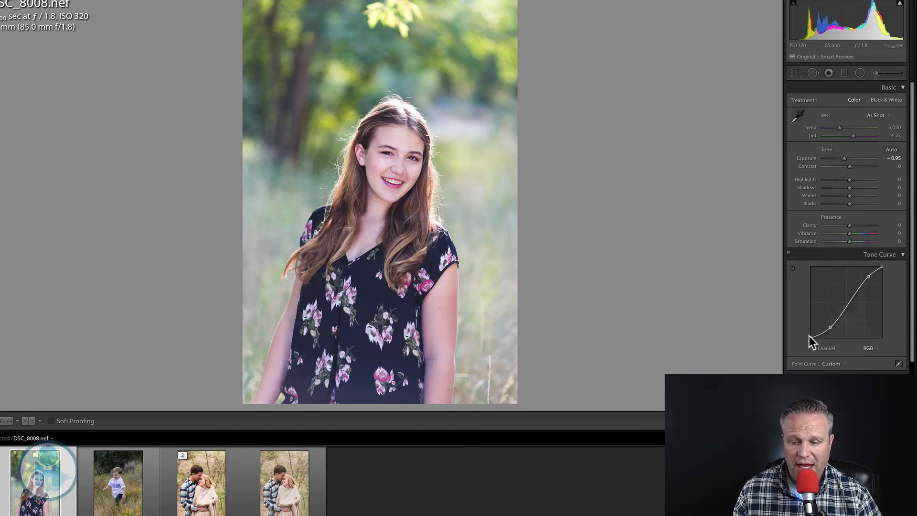
- Switch the curve channel to Blue and pull its midpoint down for a warmer tone
click(867, 348)
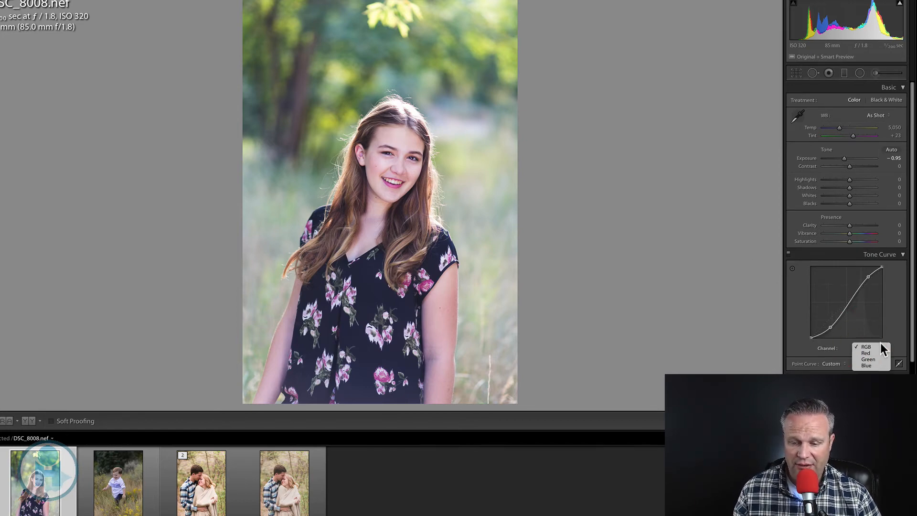
click(865, 346)
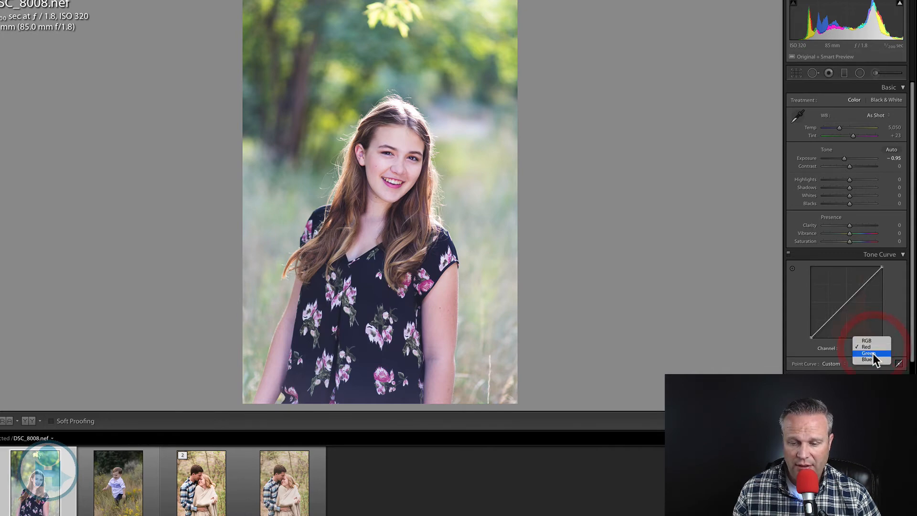
click(867, 359)
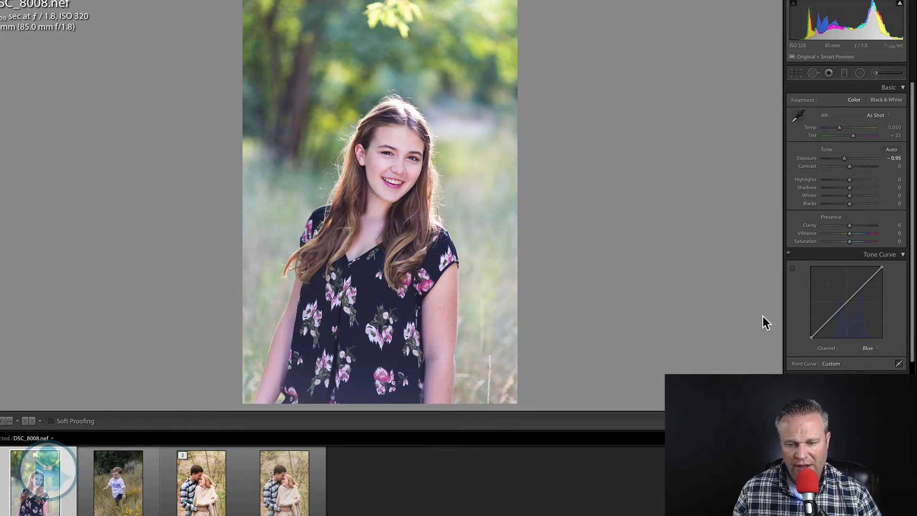
mouse_move(815, 316)
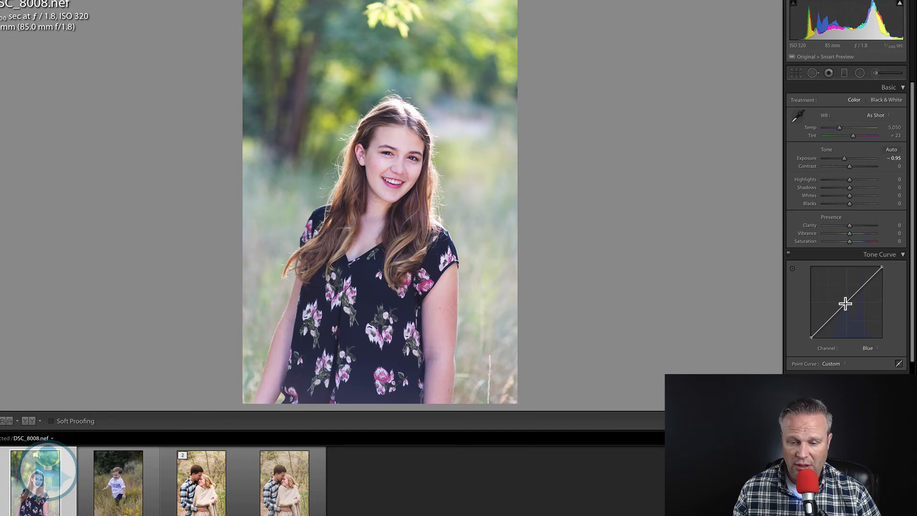
drag(846, 302, 840, 297)
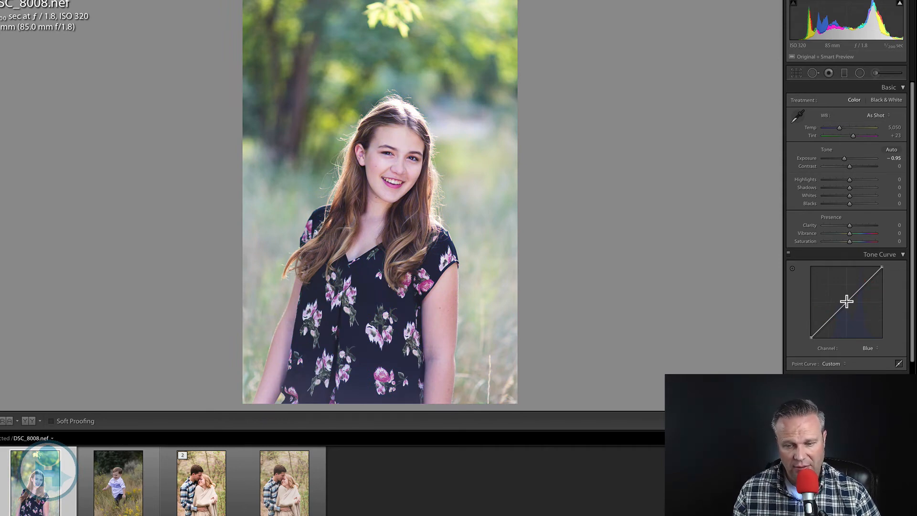
drag(846, 302, 847, 307)
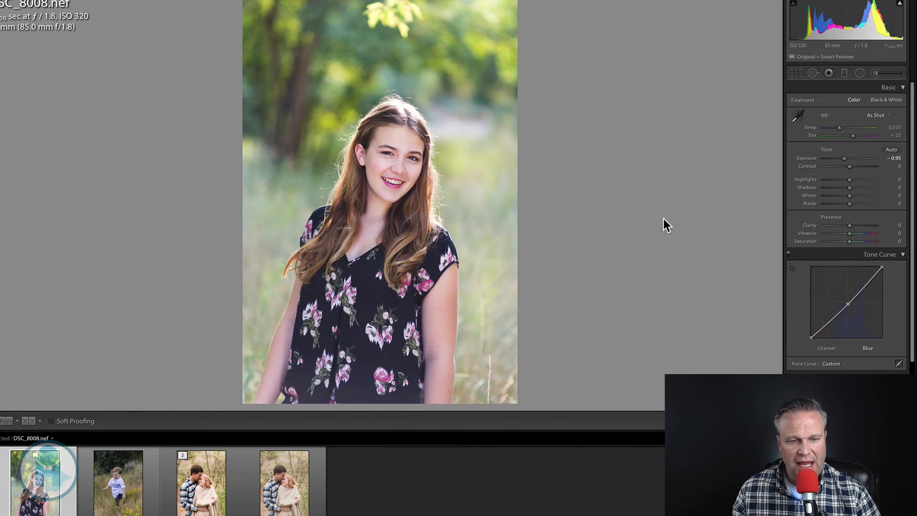
mouse_move(781, 261)
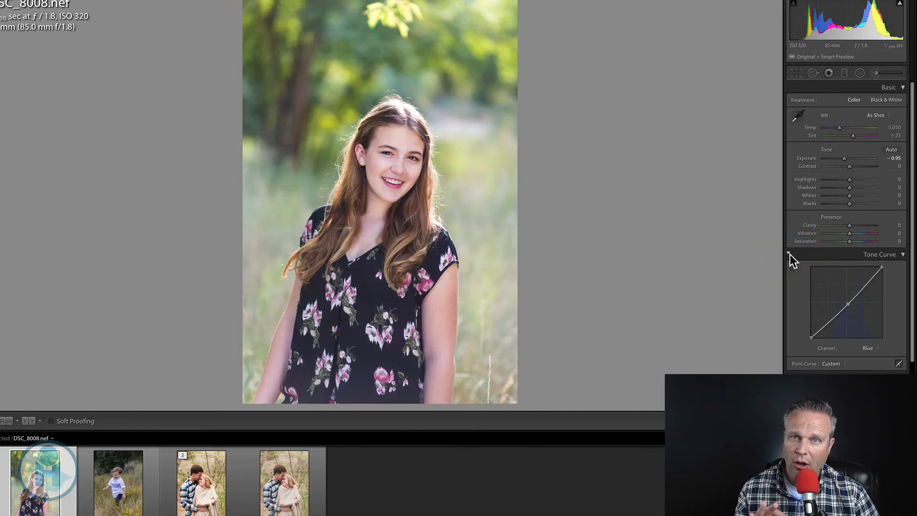
click(868, 348)
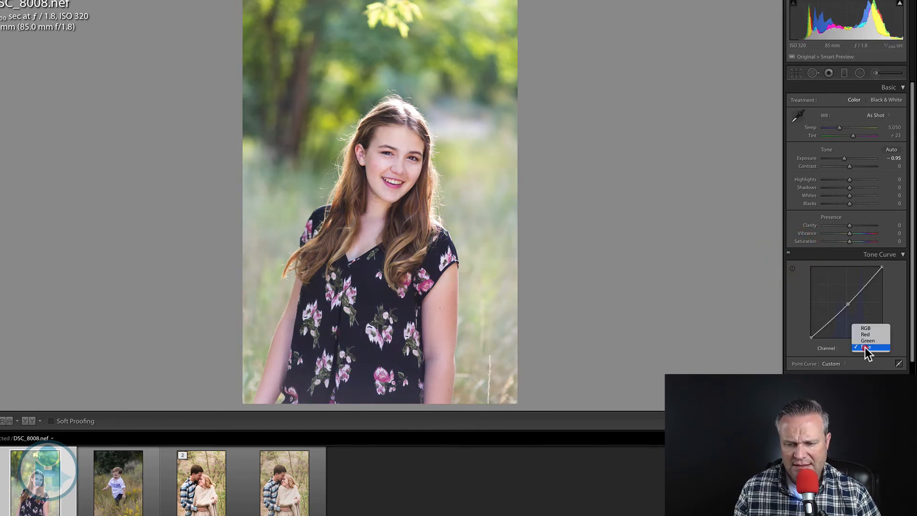
click(864, 346)
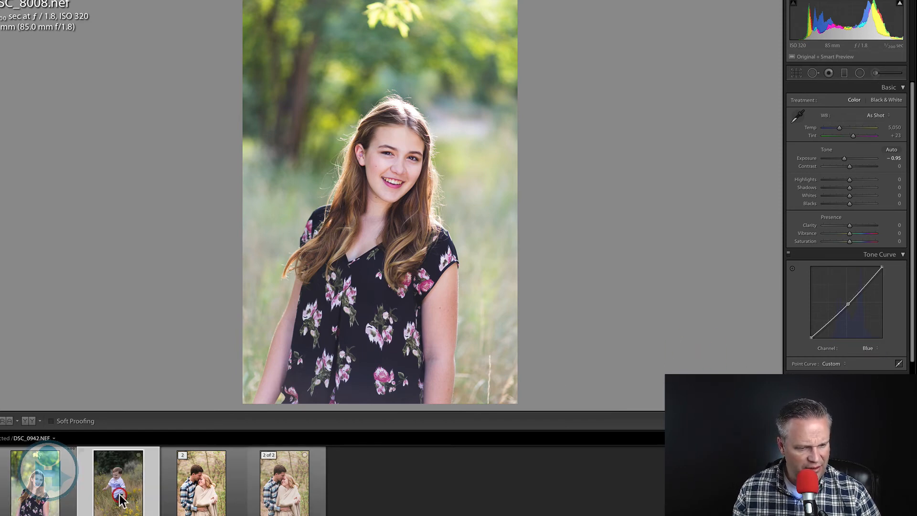
- Select the boy-in-grass photo from the Filmstrip
click(118, 482)
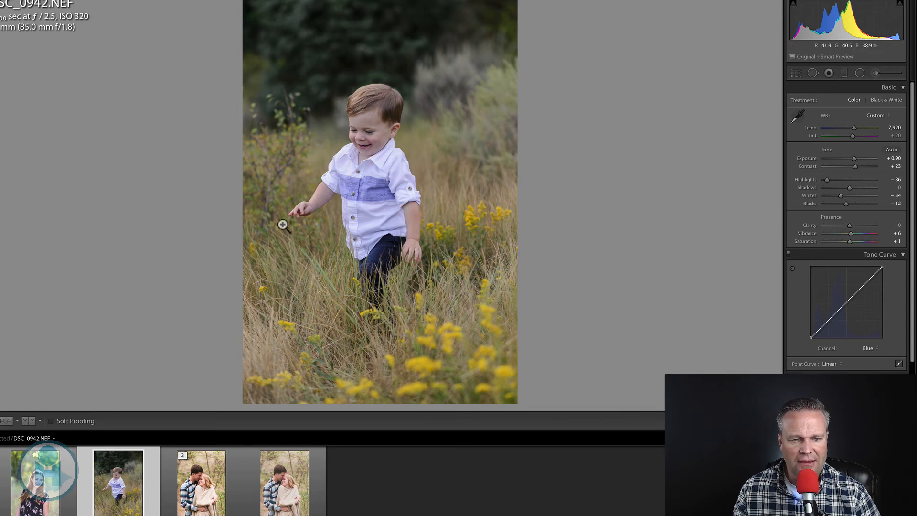
mouse_move(668, 88)
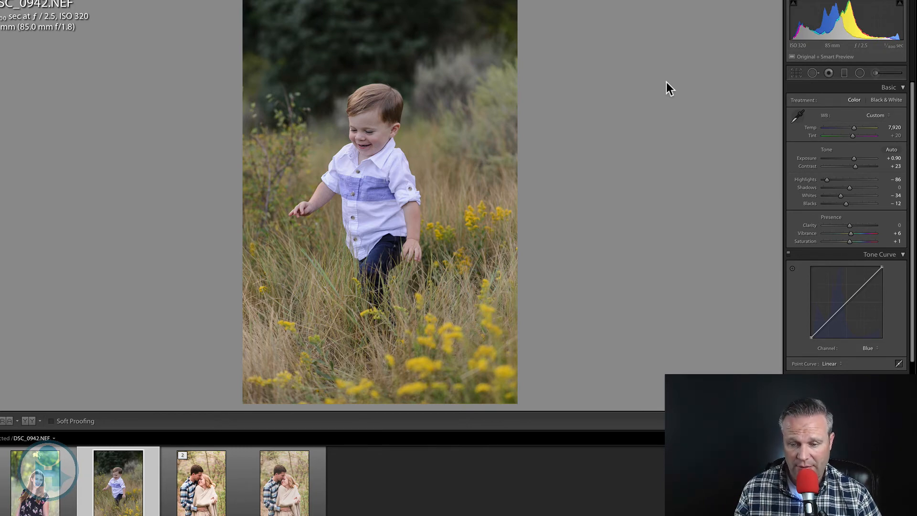
mouse_move(572, 179)
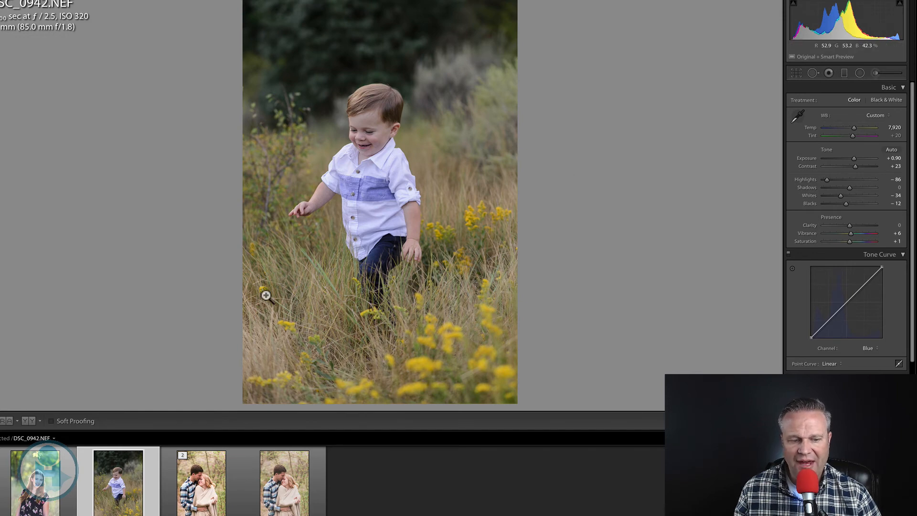
mouse_move(469, 178)
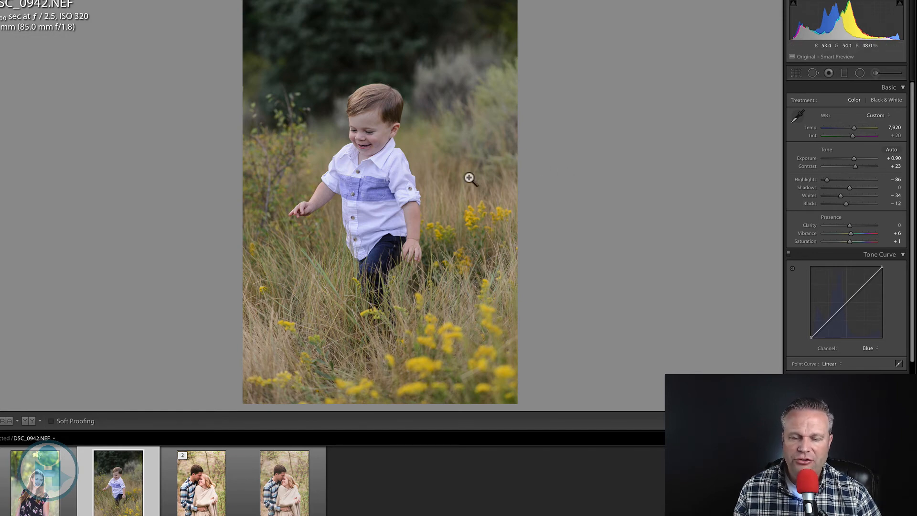
mouse_move(521, 110)
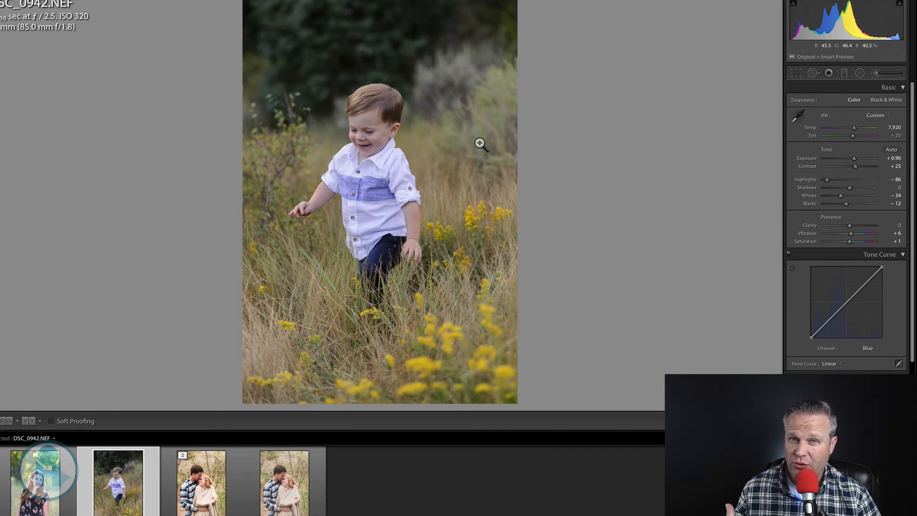
mouse_move(668, 225)
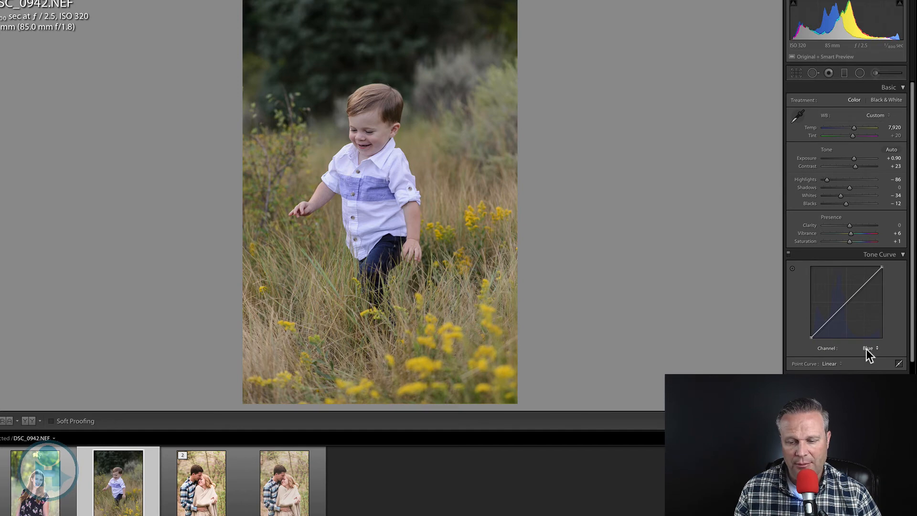
mouse_move(819, 332)
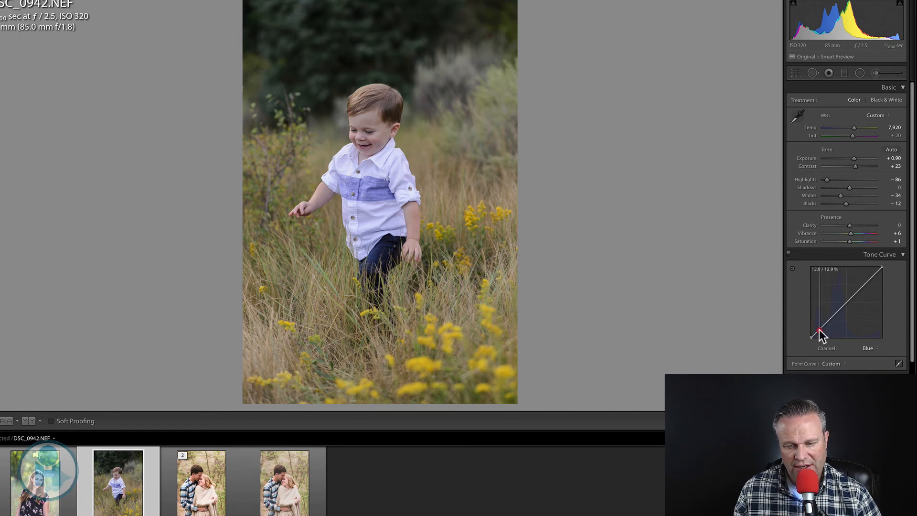
- Lower the Blue curve's shadow point to pull blue out of the shadows
drag(820, 332, 820, 332)
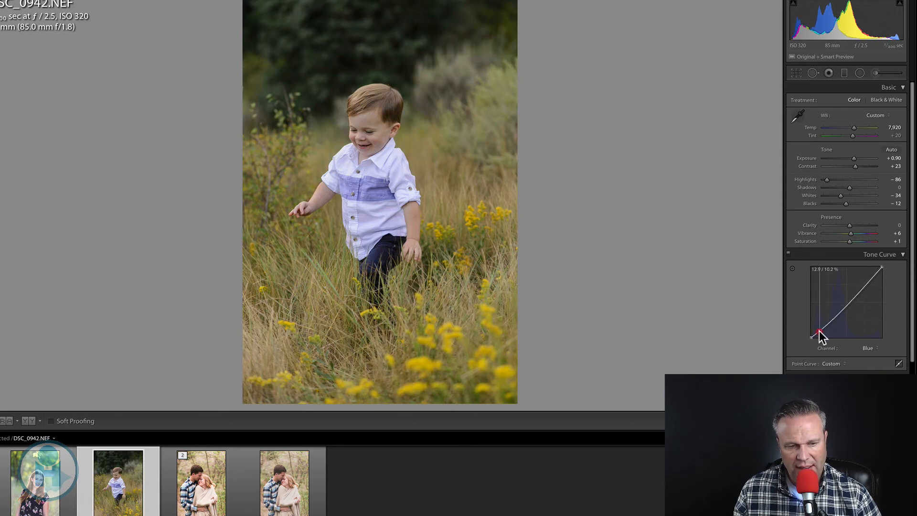
drag(823, 330, 824, 333)
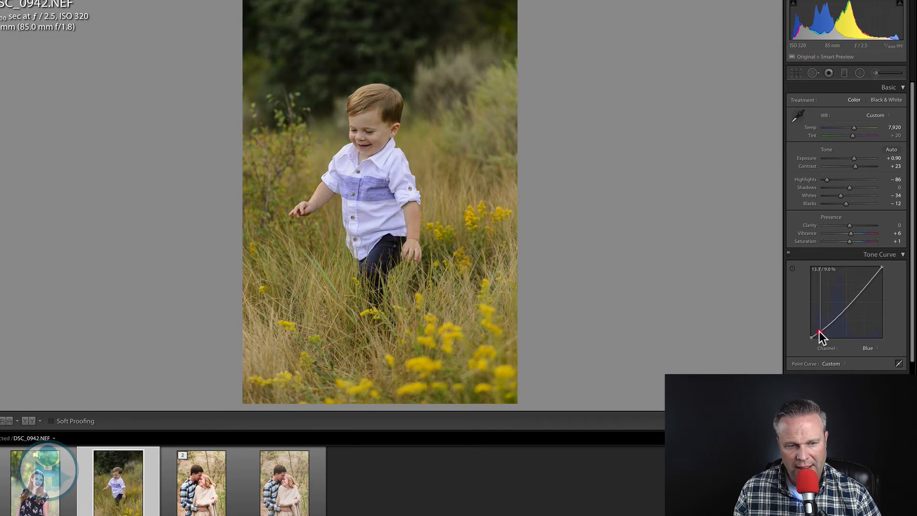
drag(818, 334, 814, 336)
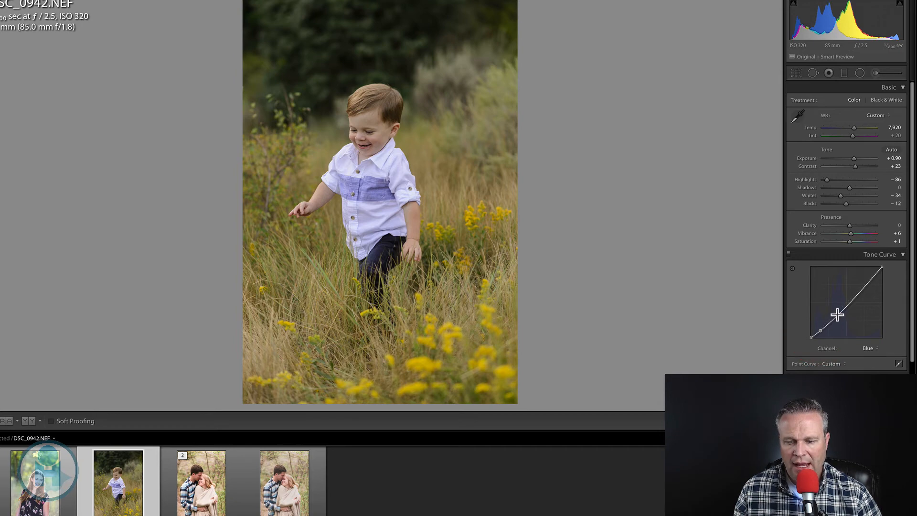
mouse_move(845, 305)
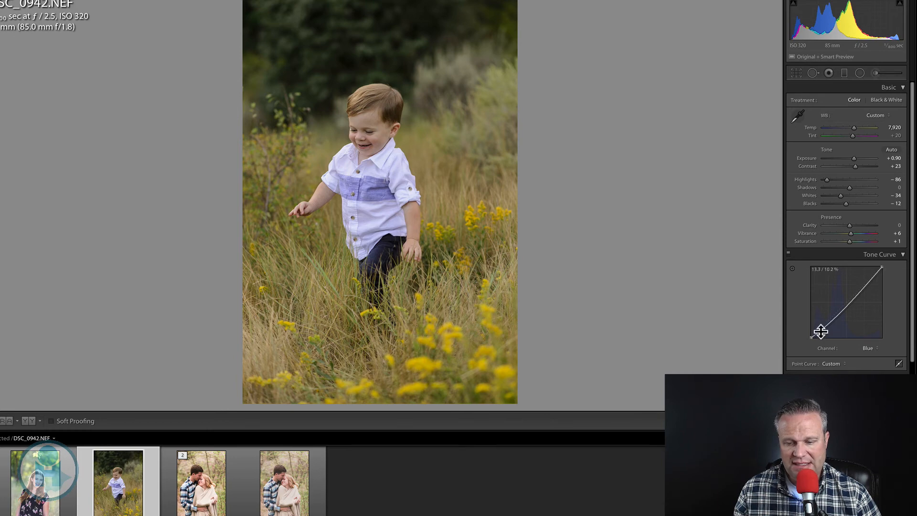
drag(820, 331, 886, 275)
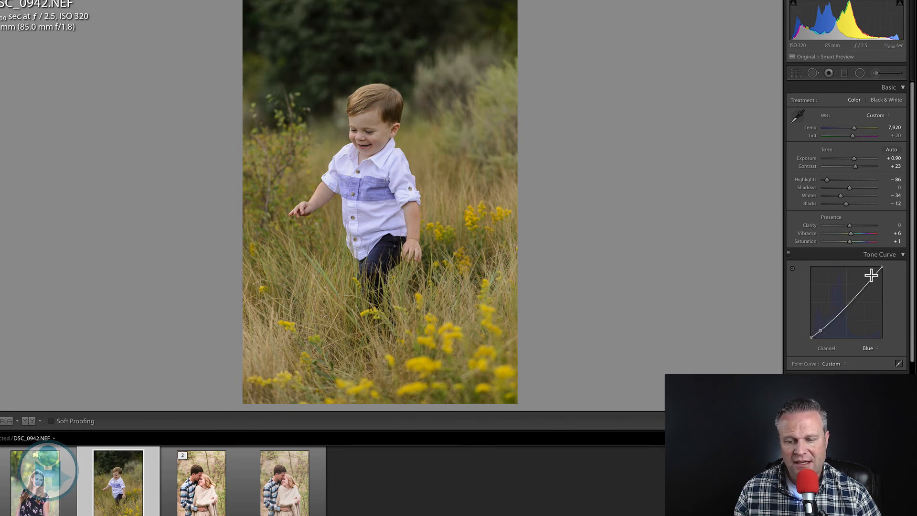
mouse_move(702, 286)
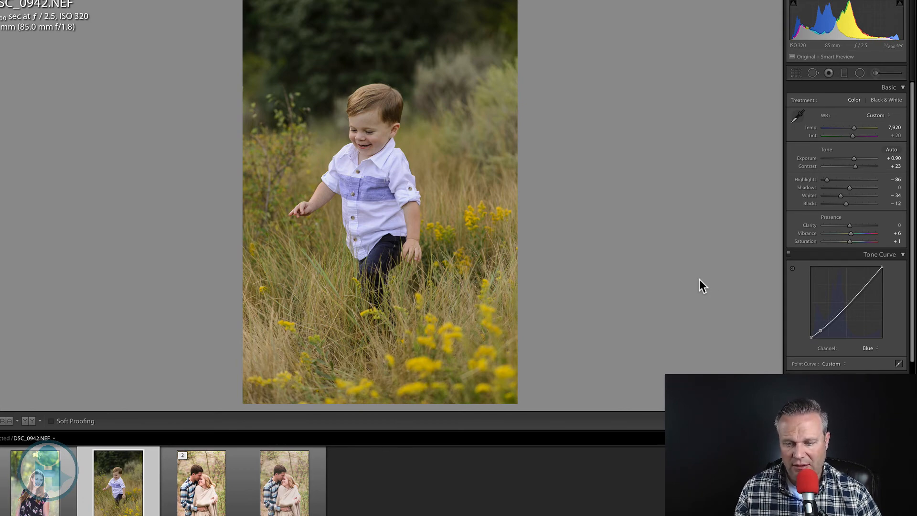
mouse_move(846, 304)
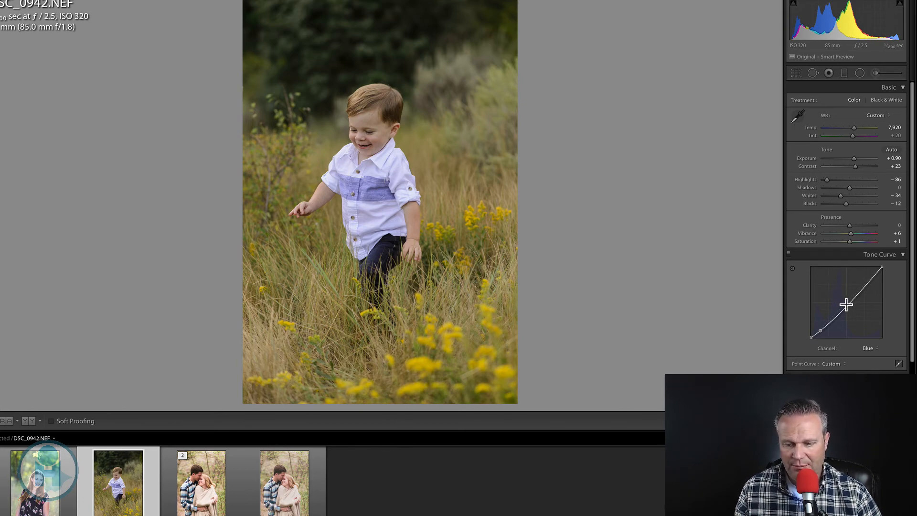
- Anchor the Blue curve at its midpoint to keep midtones neutral
drag(846, 303, 846, 304)
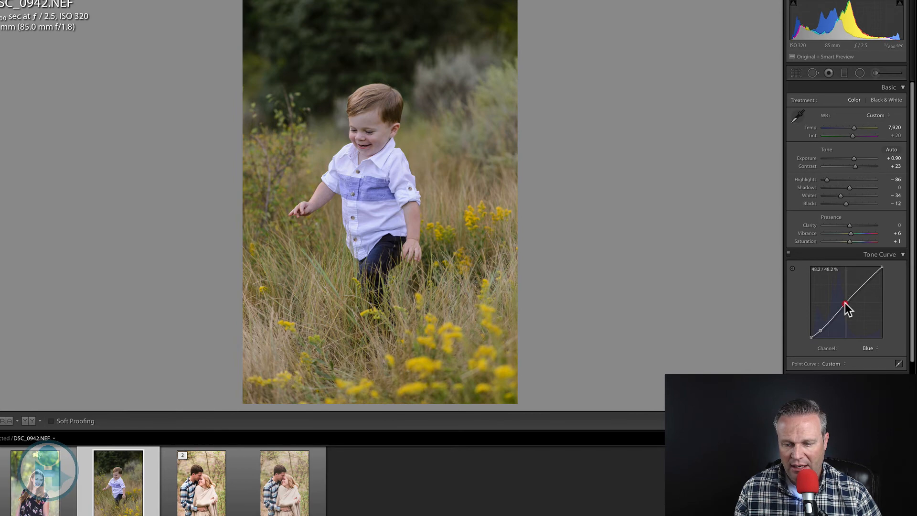
drag(845, 302, 846, 303)
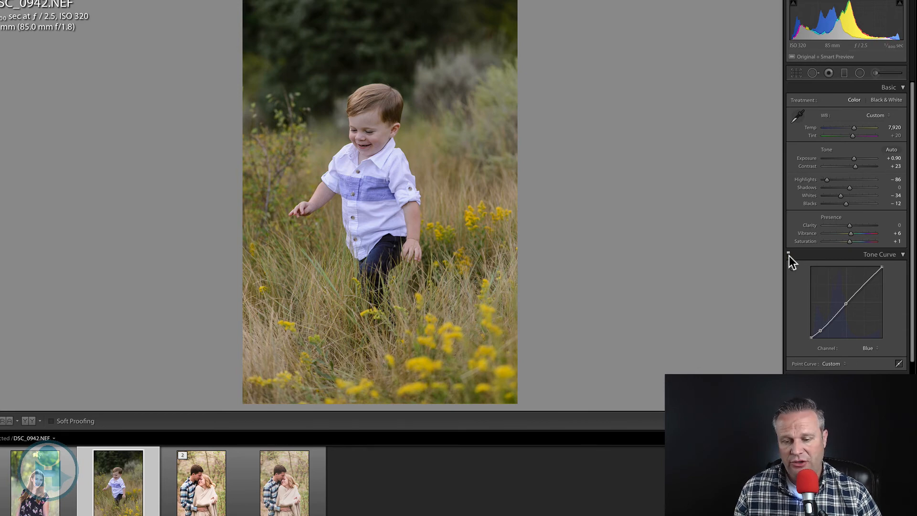
mouse_move(602, 280)
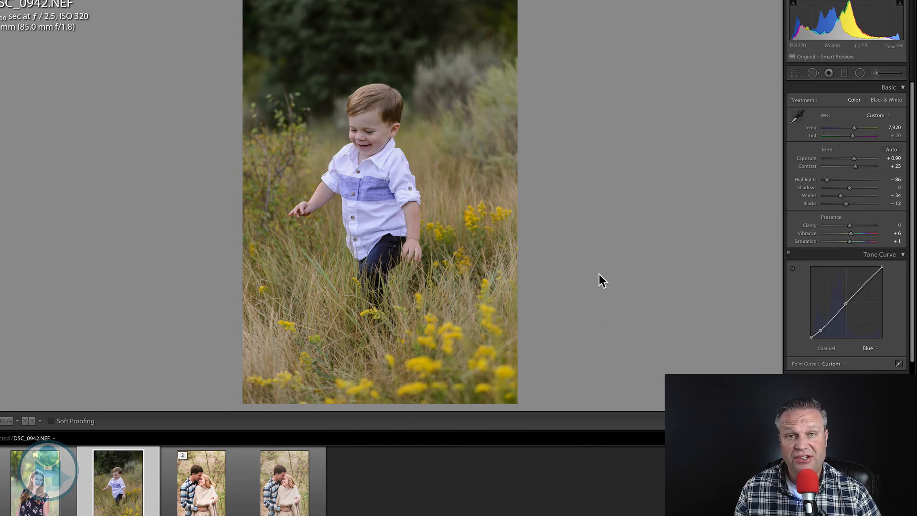
mouse_move(705, 312)
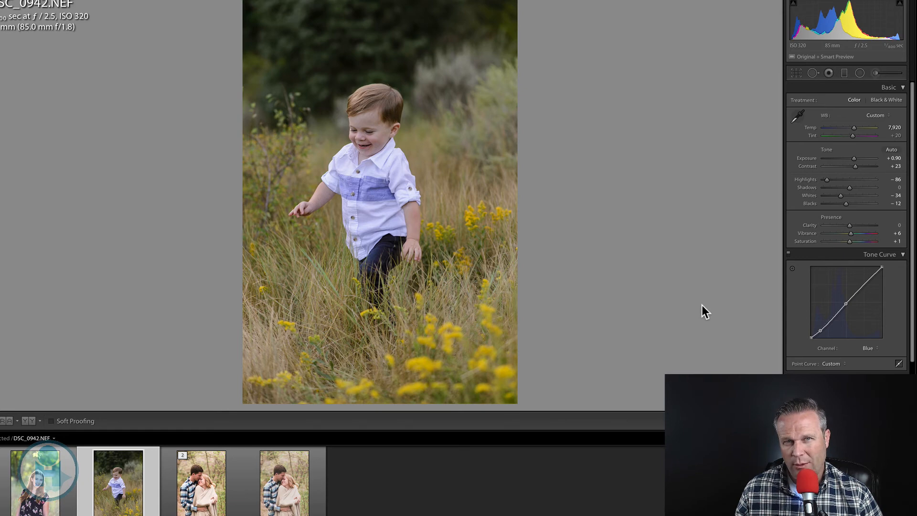
mouse_move(816, 351)
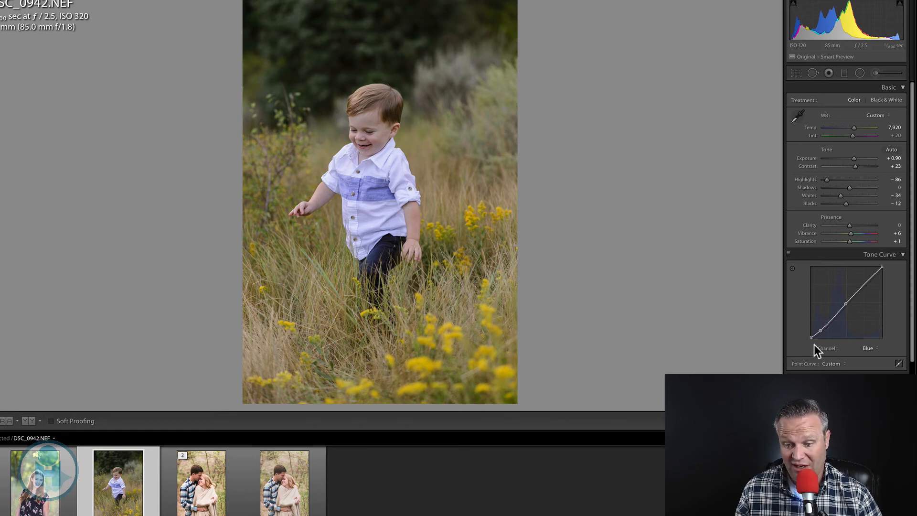
- On the Red channel curve, add a shadow point and raise it slightly
click(867, 348)
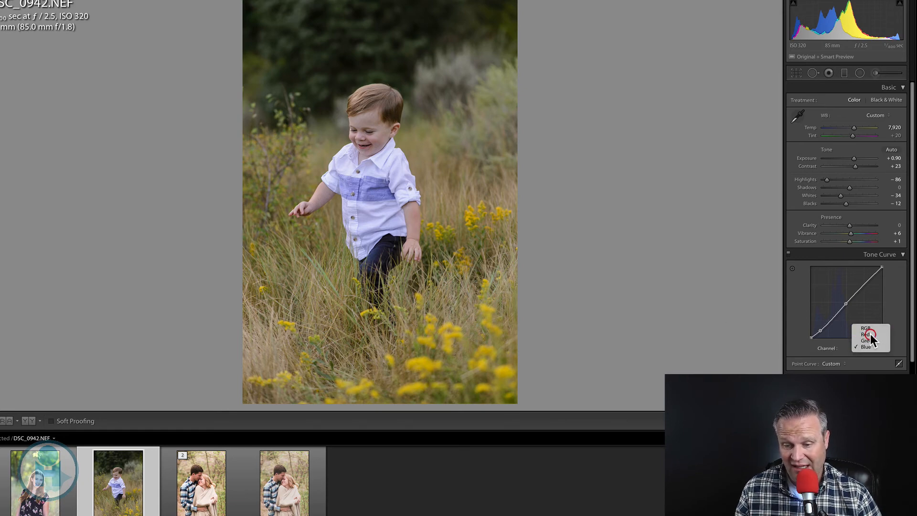
click(866, 333)
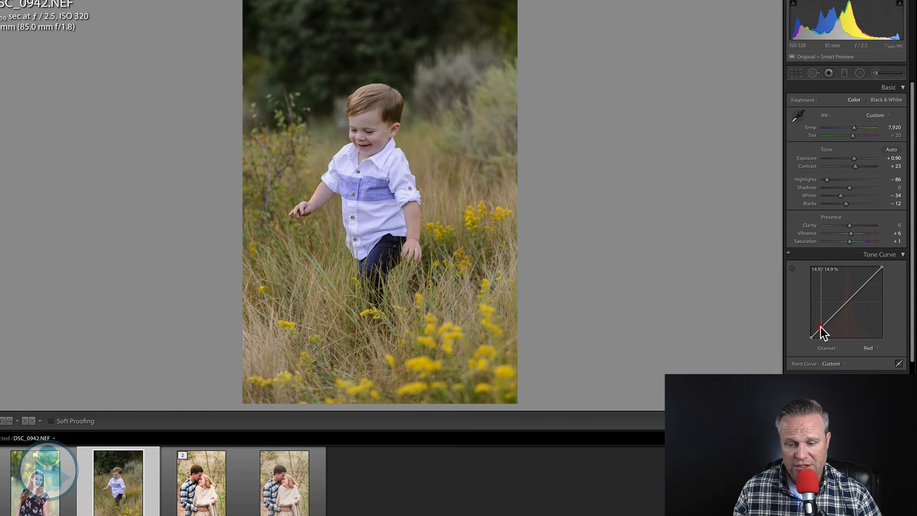
drag(820, 329, 820, 328)
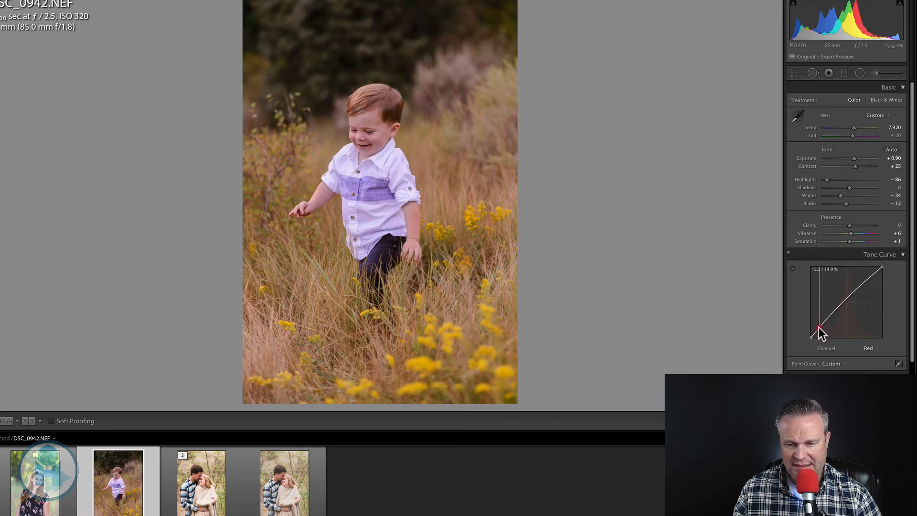
drag(819, 328, 818, 331)
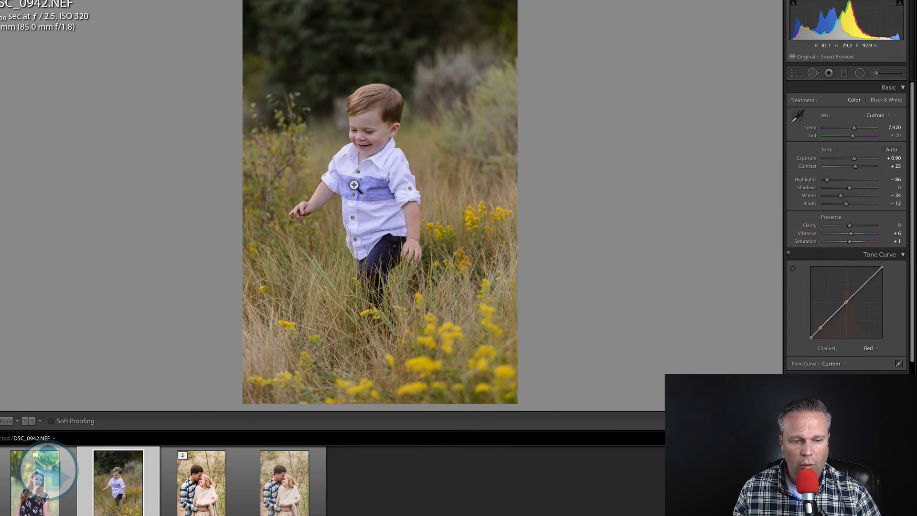
mouse_move(383, 123)
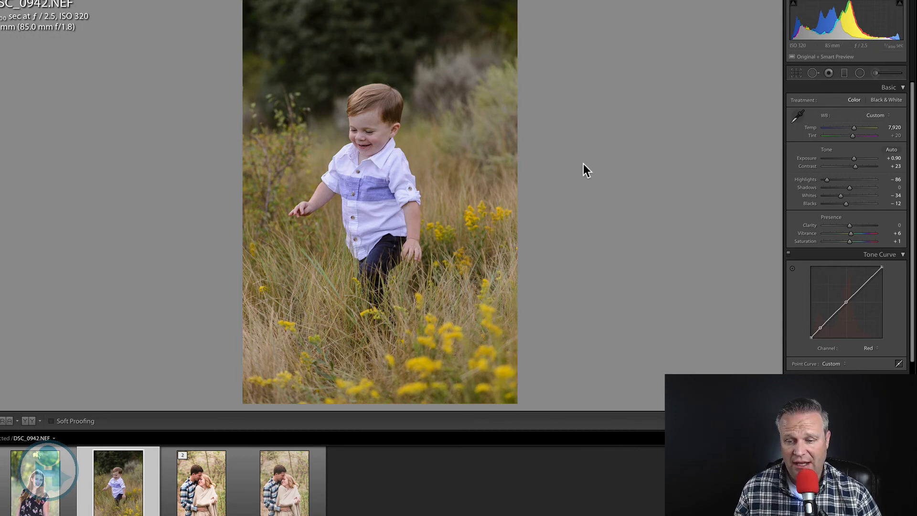
mouse_move(872, 271)
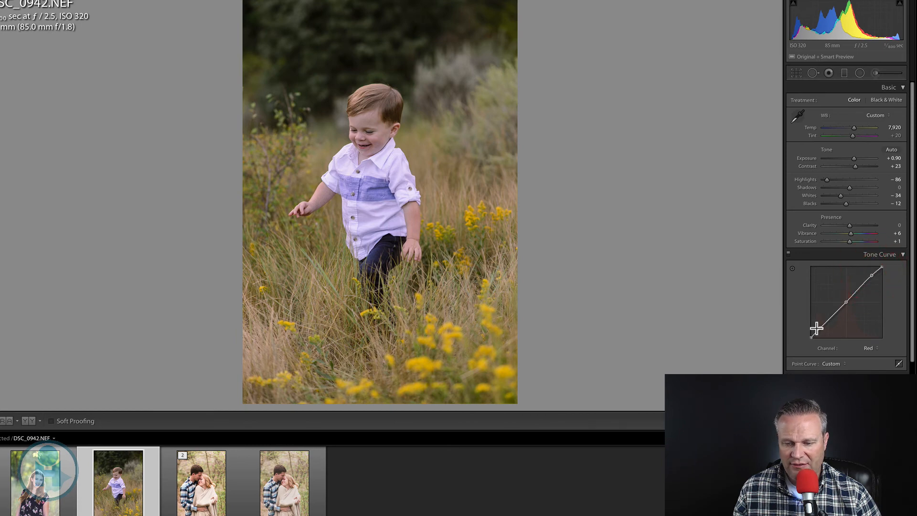
mouse_move(847, 302)
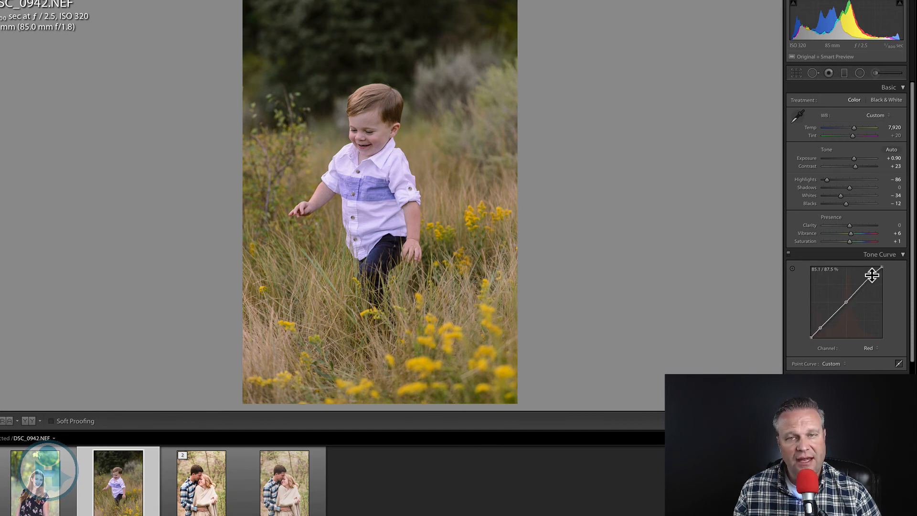
- On the Blue channel curve, pull a highlight point slightly down
click(867, 348)
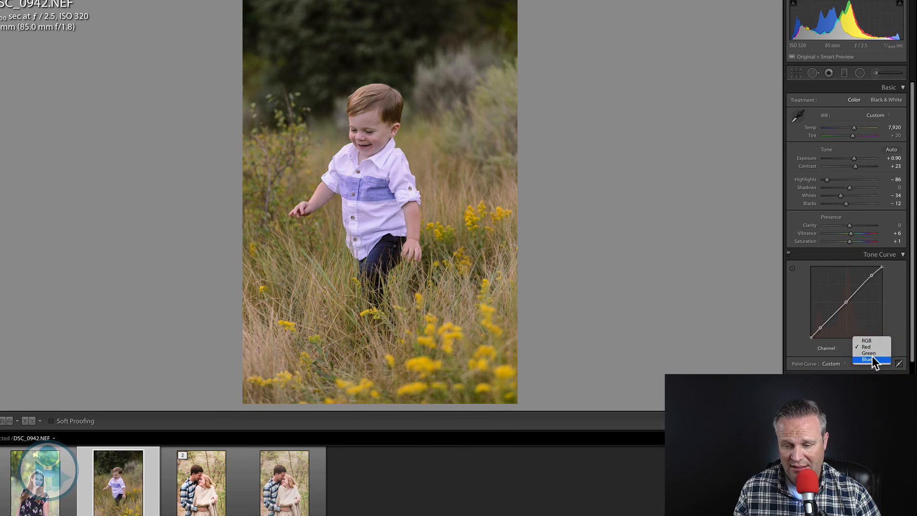
click(866, 359)
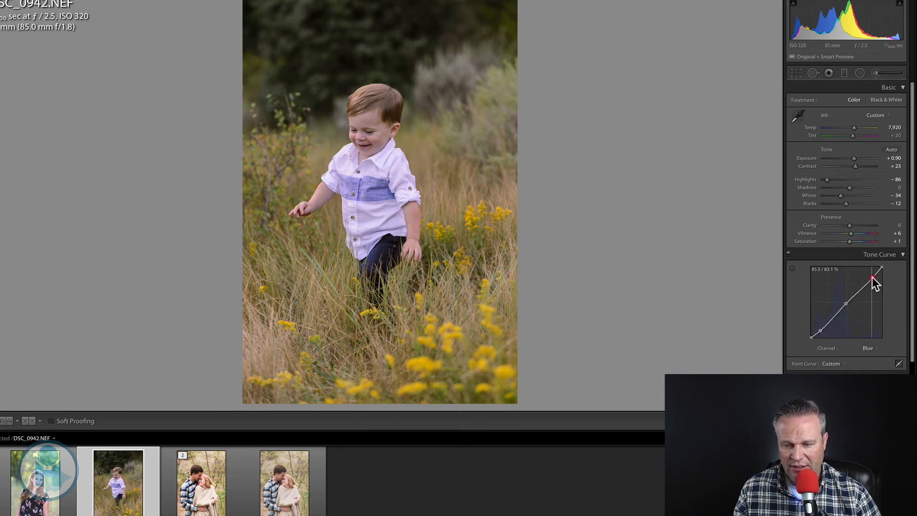
drag(872, 280, 874, 279)
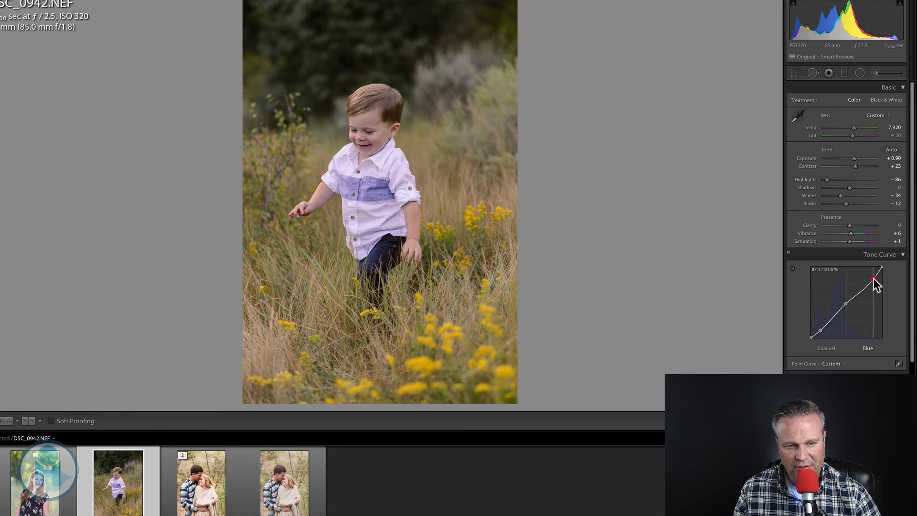
drag(874, 279, 875, 282)
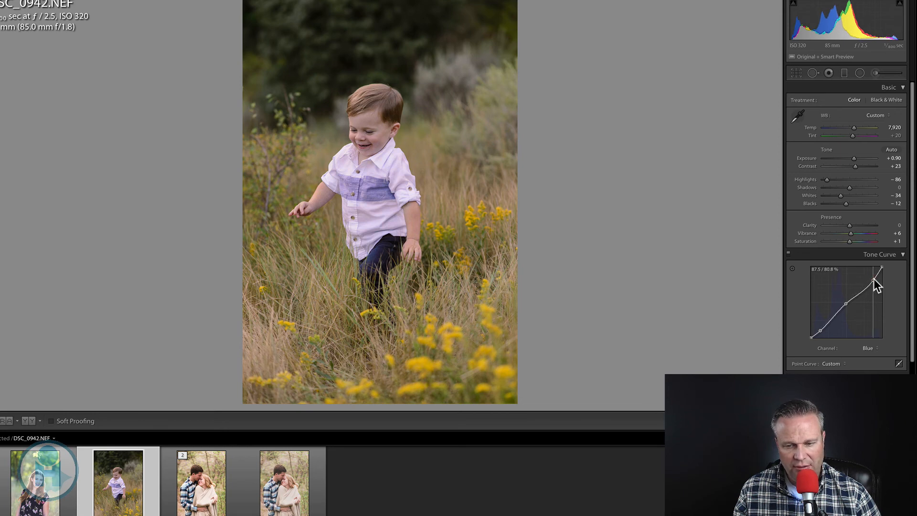
mouse_move(792, 256)
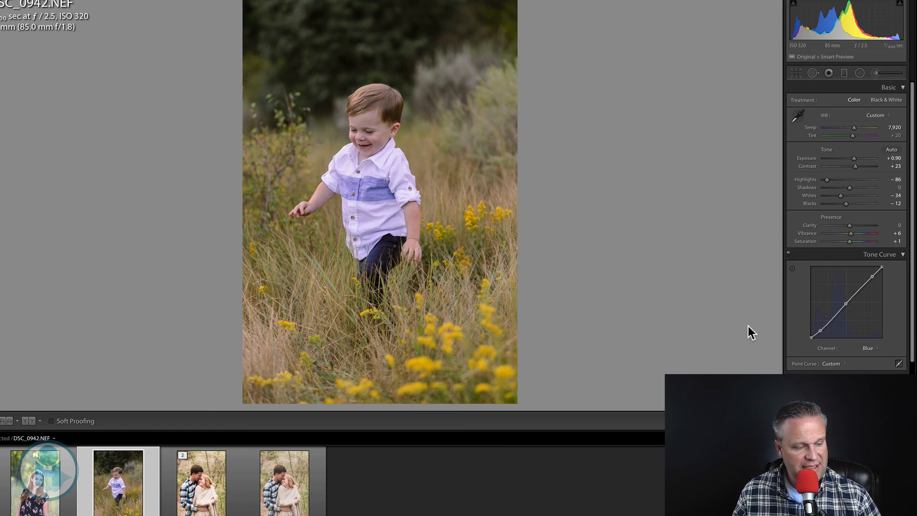
mouse_move(607, 276)
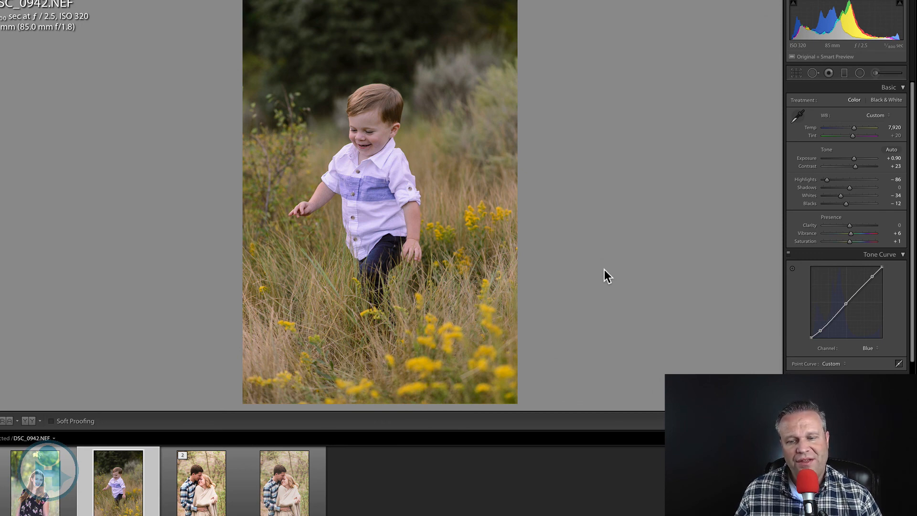
mouse_move(678, 225)
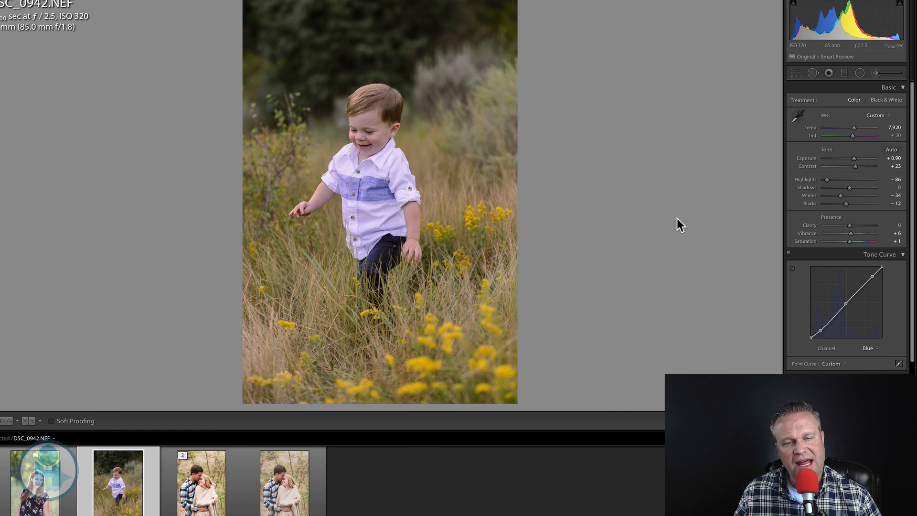